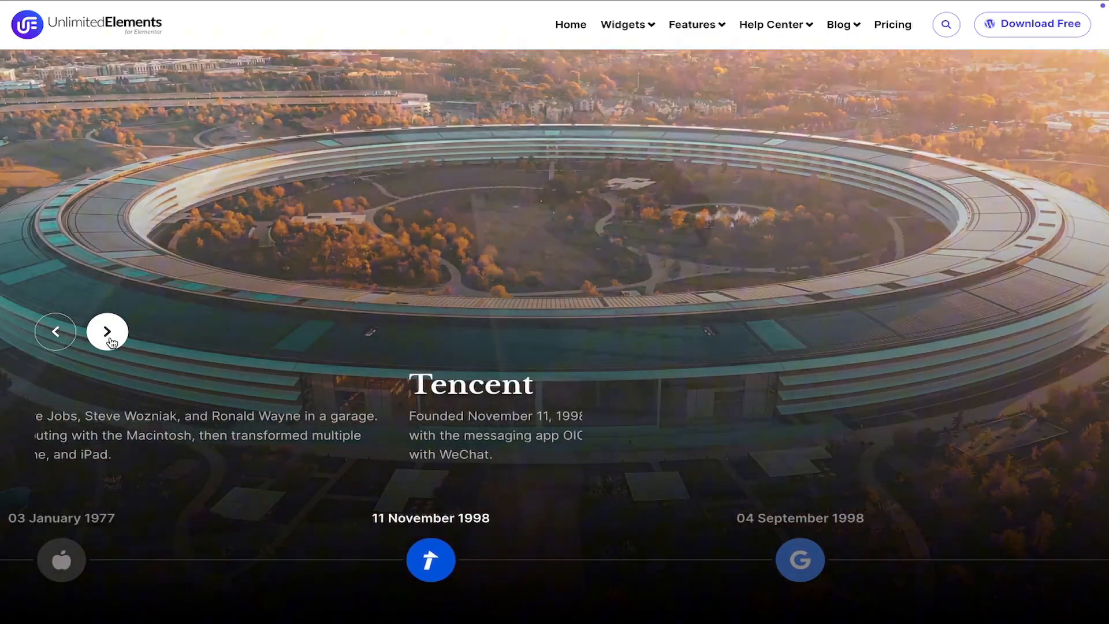
Step: Step the timeline demo through Google to Microsoft, then choose the premium plugin ZIP for upload
left_click(107, 331)
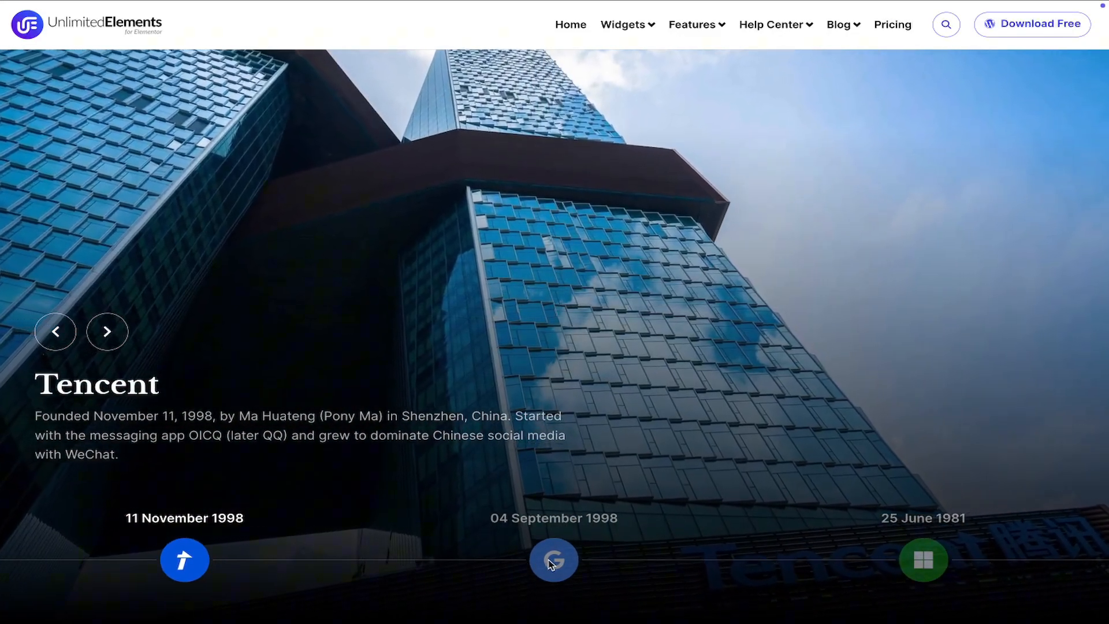
left_click(554, 559)
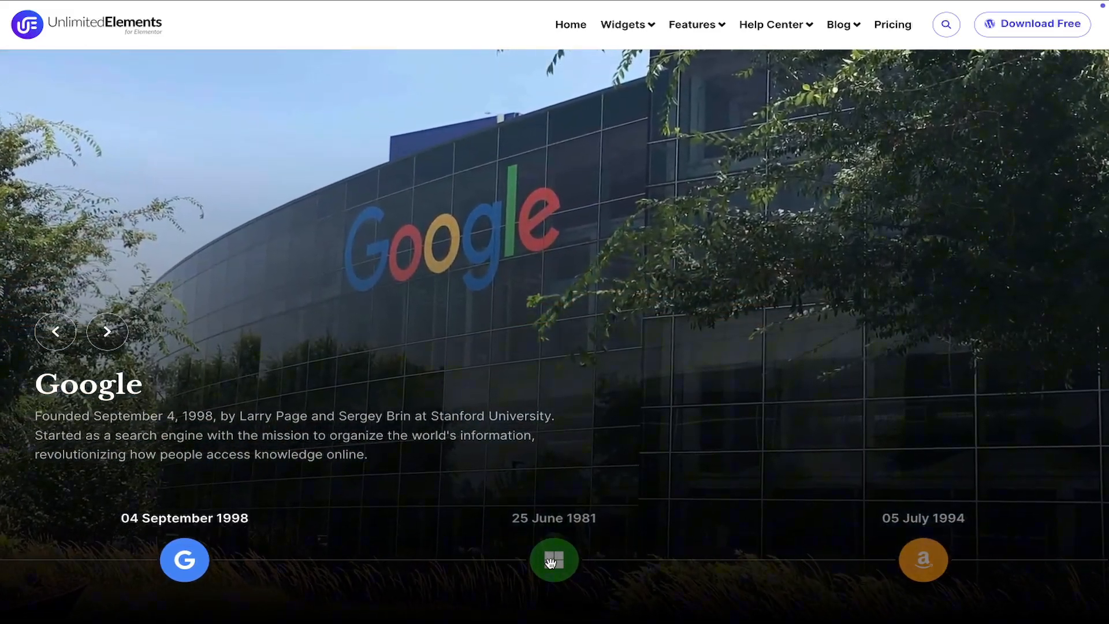
left_click(106, 331)
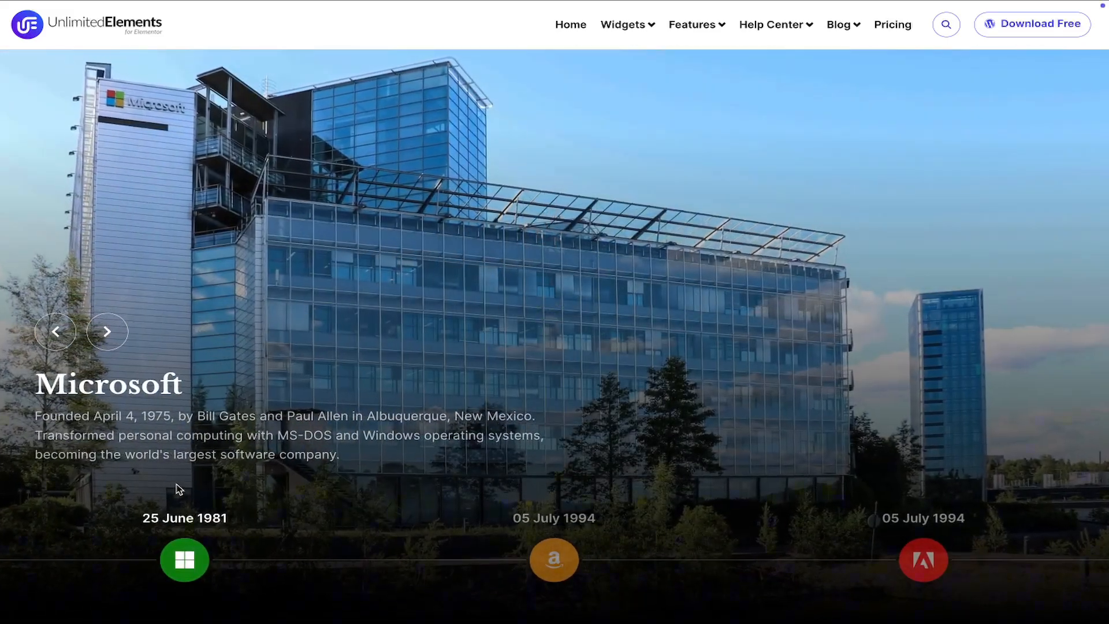
left_click(107, 331)
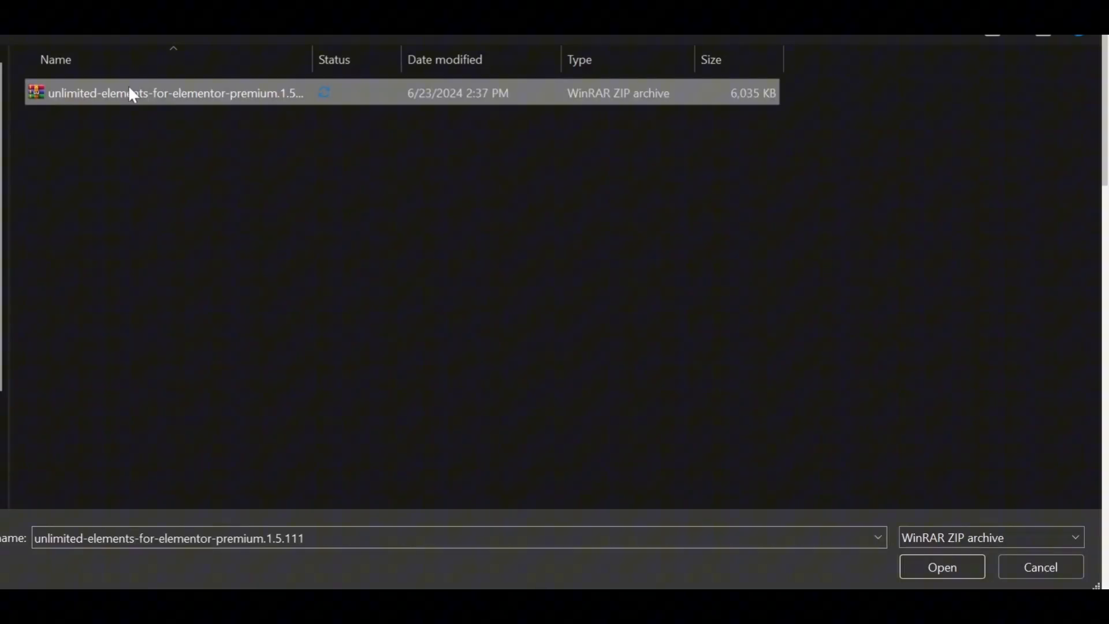
left_click(941, 566)
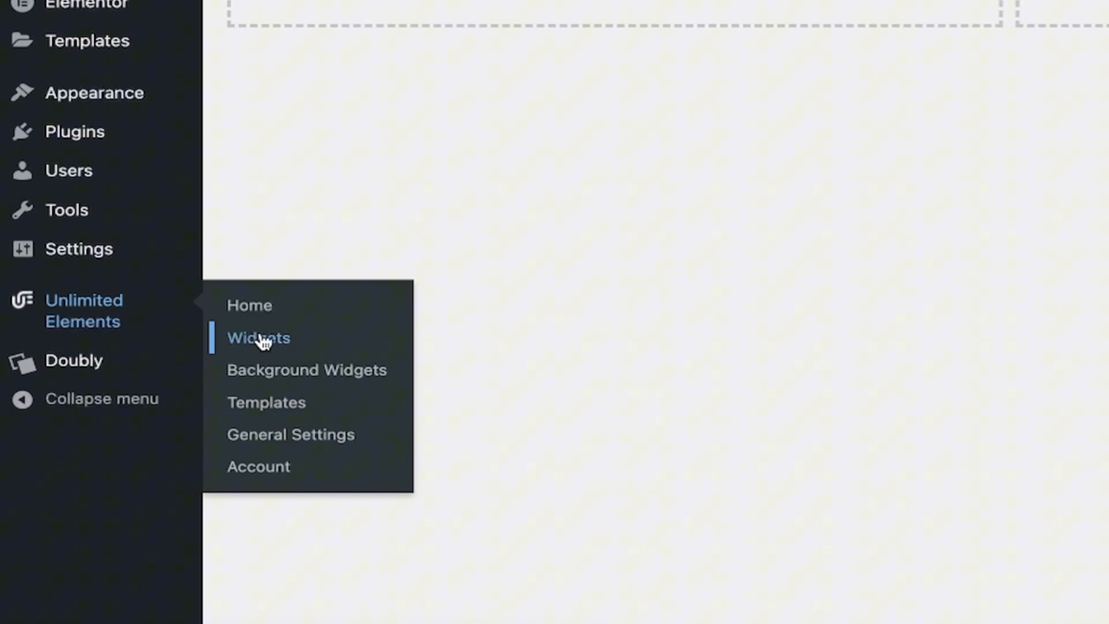
Step: Install the Horizontal Timeline widget via search and drag it onto the Elementor canvas
type("horizontal timeline")
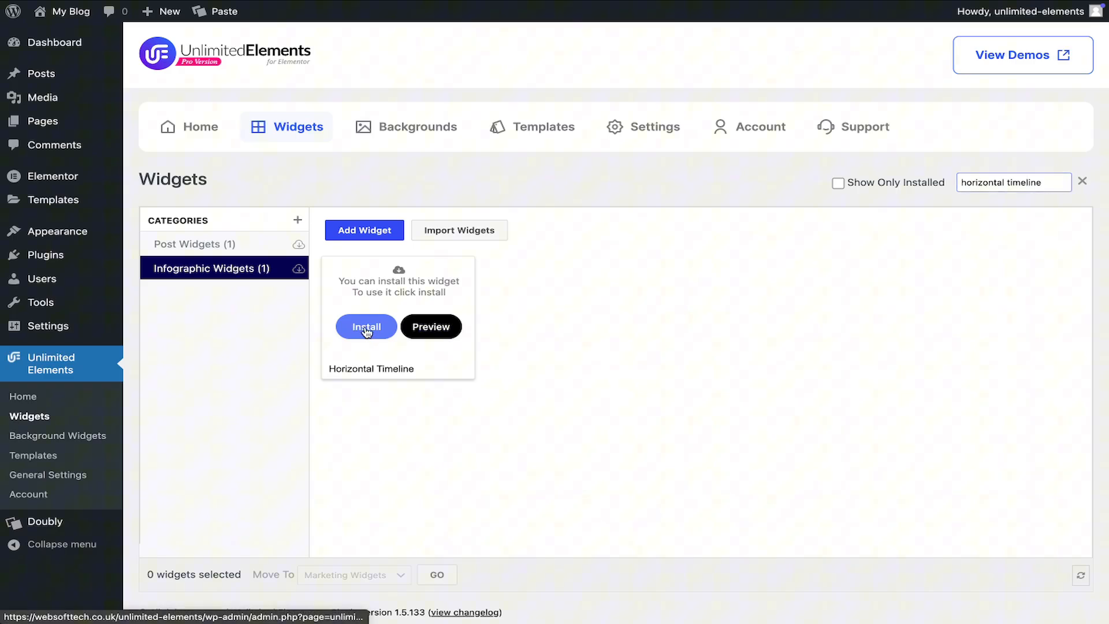
left_click(366, 326)
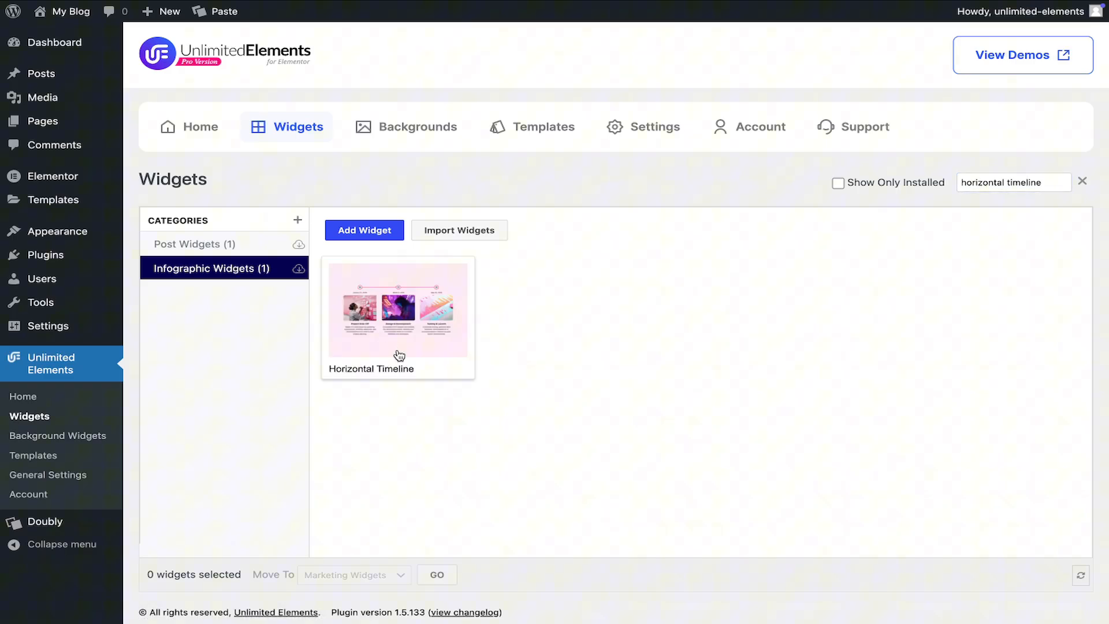
left_click(397, 309)
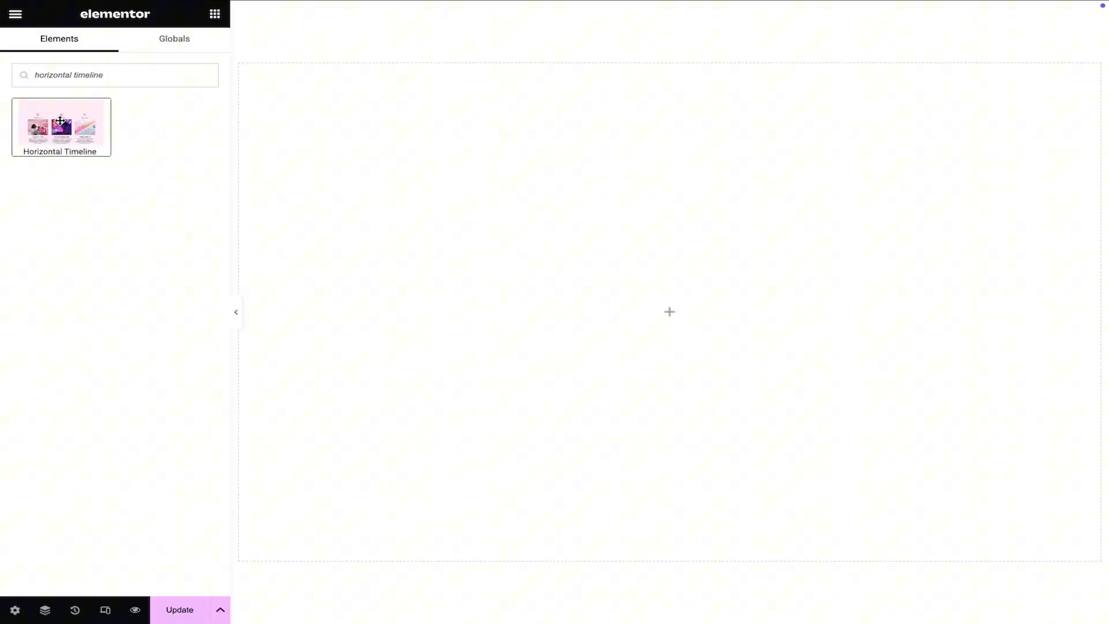
left_click_drag(60, 126, 668, 312)
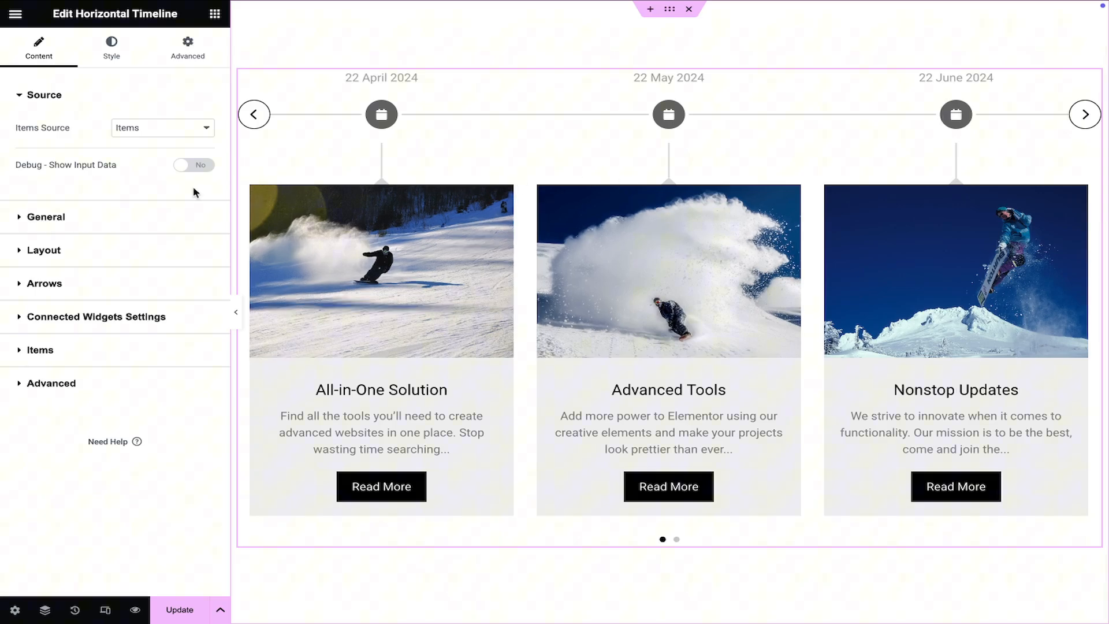
left_click(161, 128)
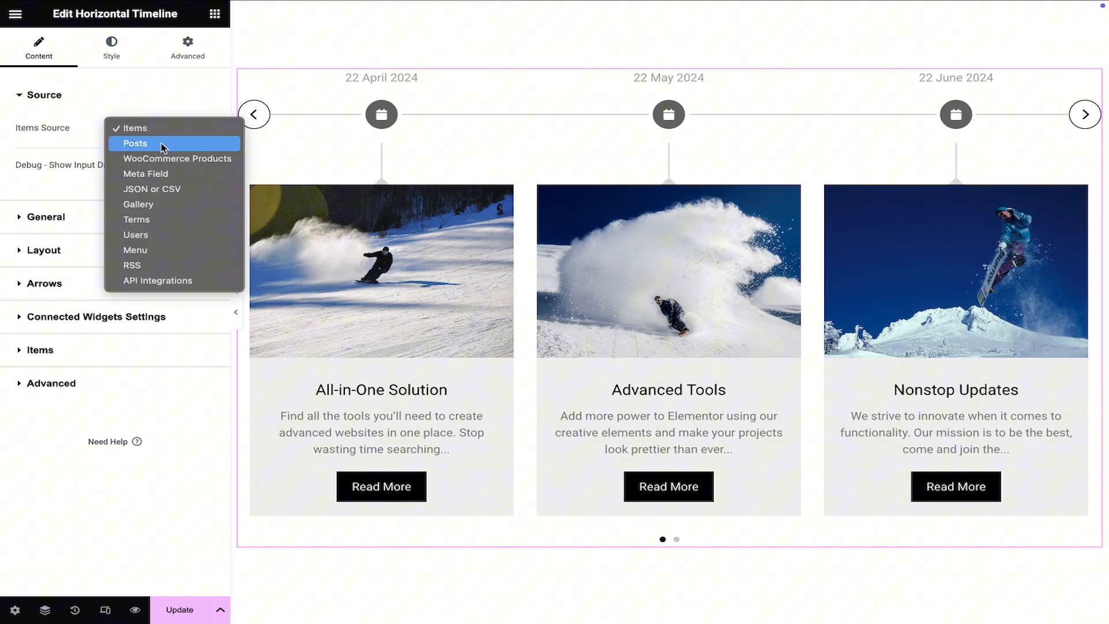
left_click(136, 143)
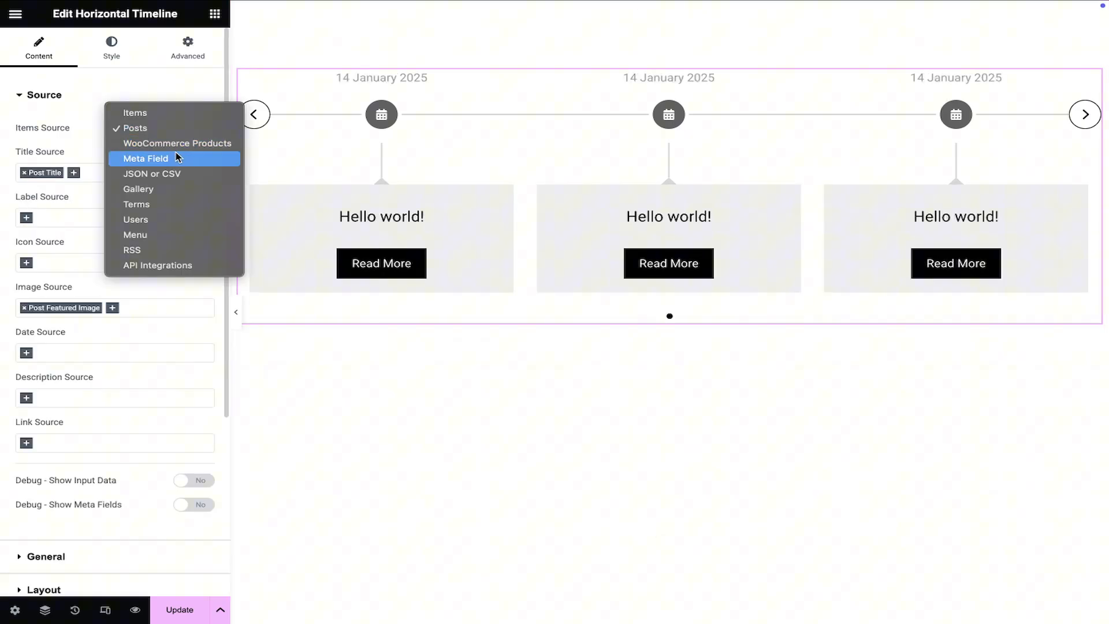
left_click(146, 158)
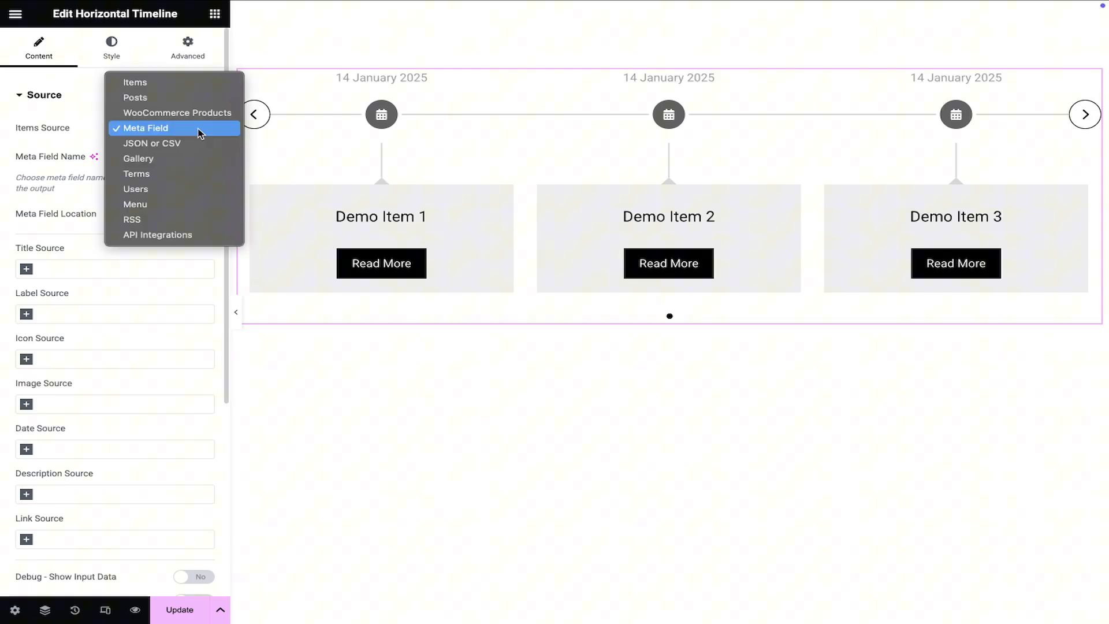
left_click(152, 143)
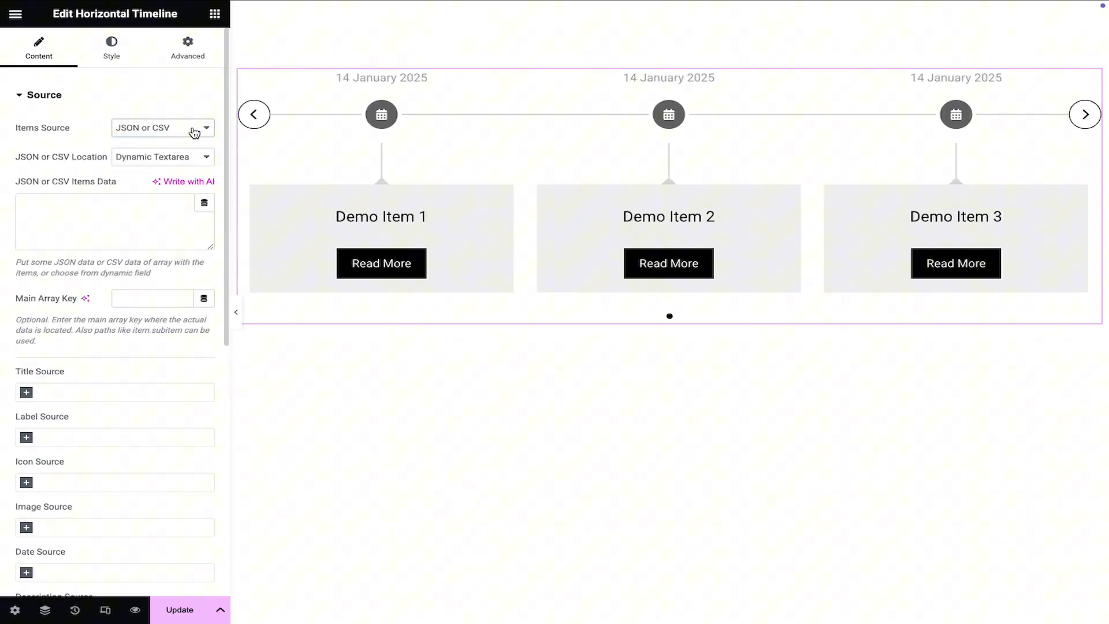
left_click(161, 128)
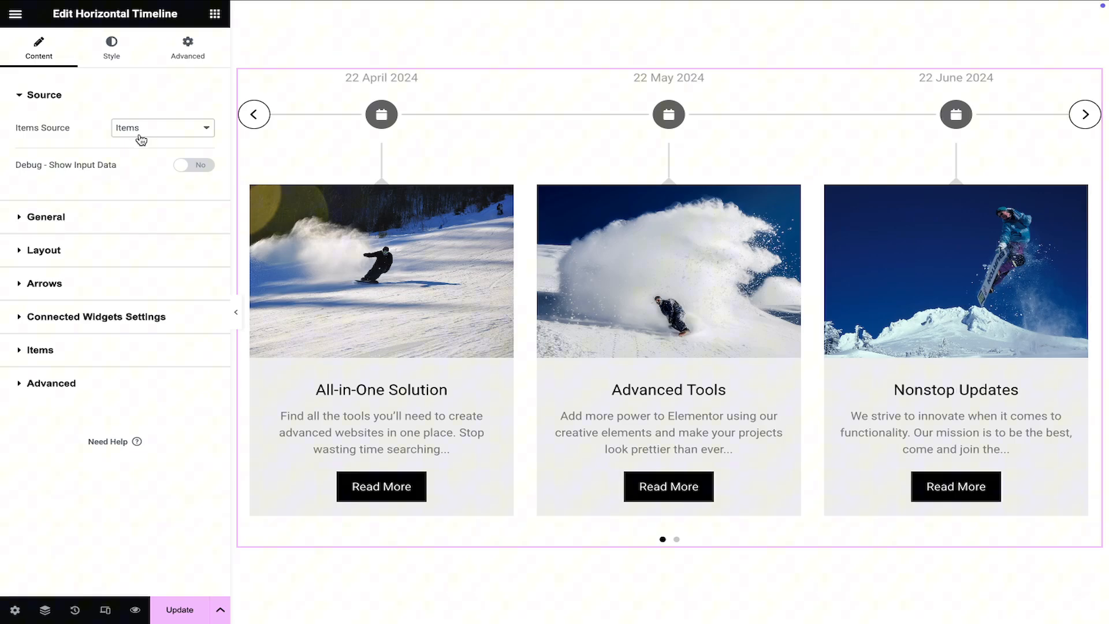
mouse_move(110, 223)
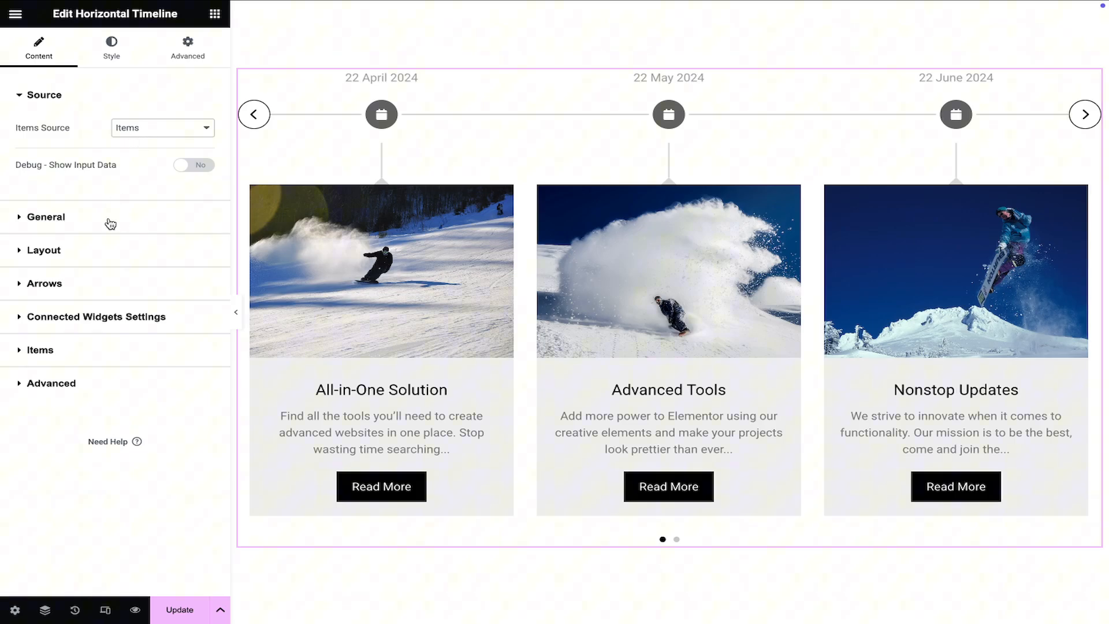
Step: In General settings, turn off timeline autoplay and pause on hover
left_click(47, 217)
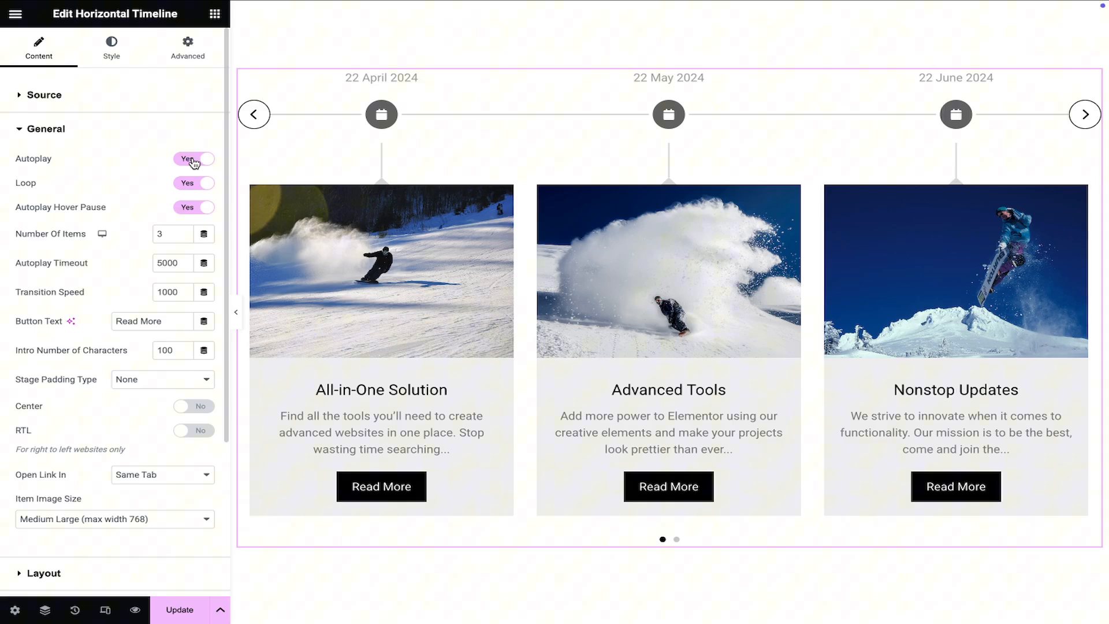
left_click(193, 158)
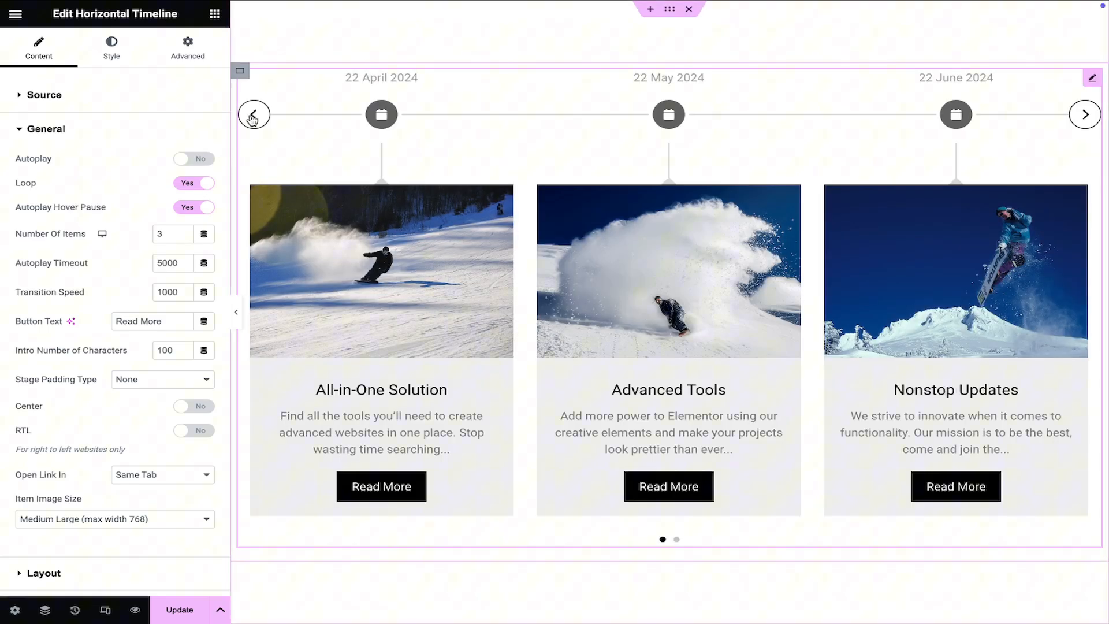
left_click(193, 207)
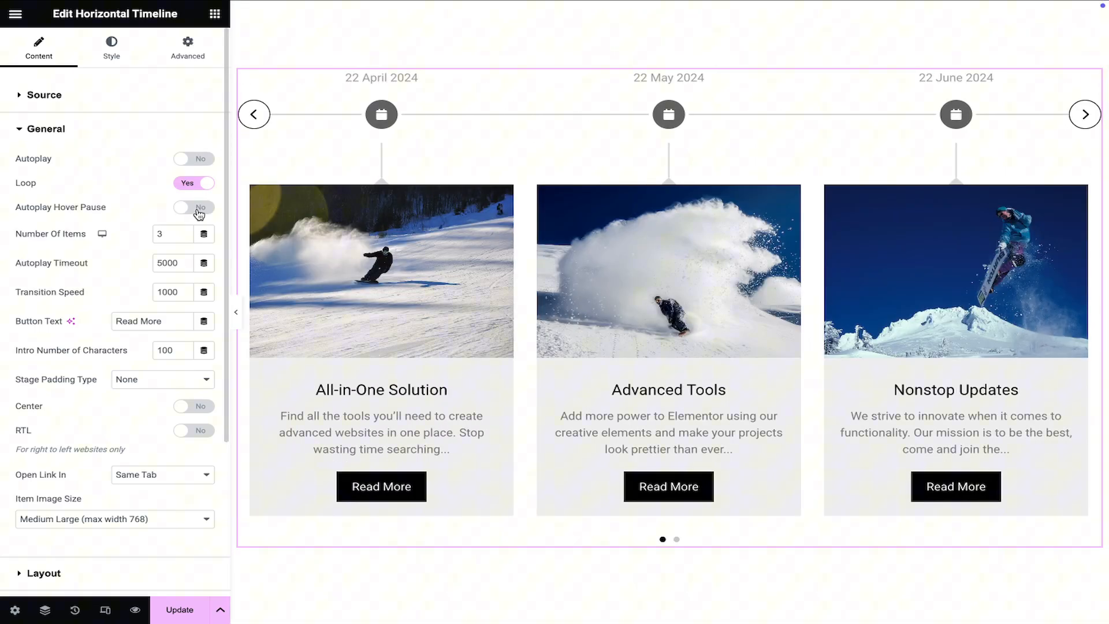
left_click(192, 208)
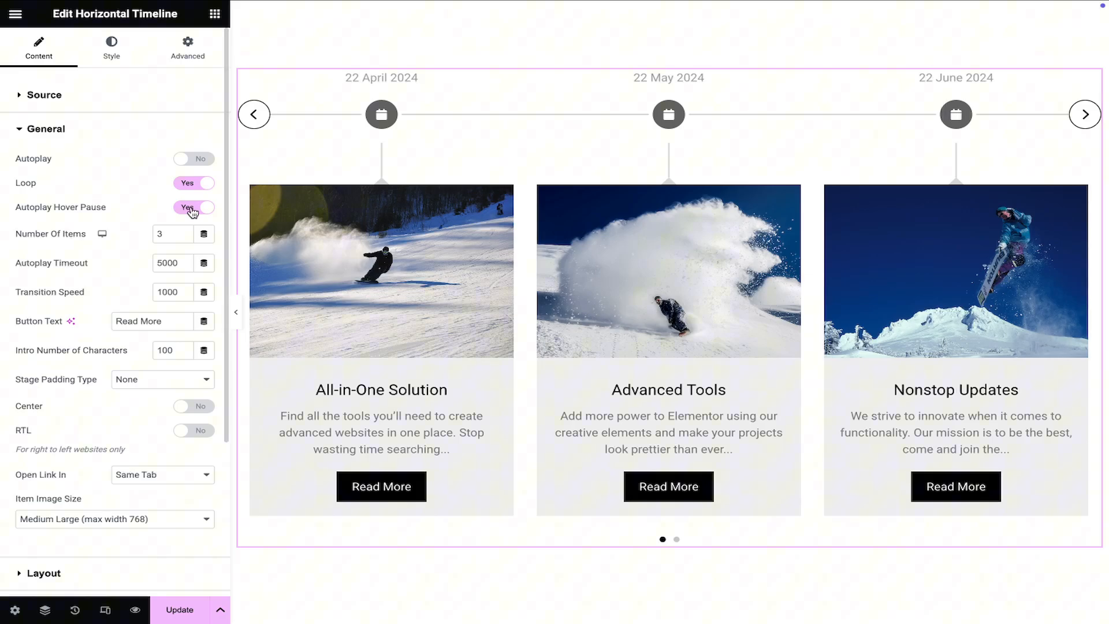
left_click(193, 207)
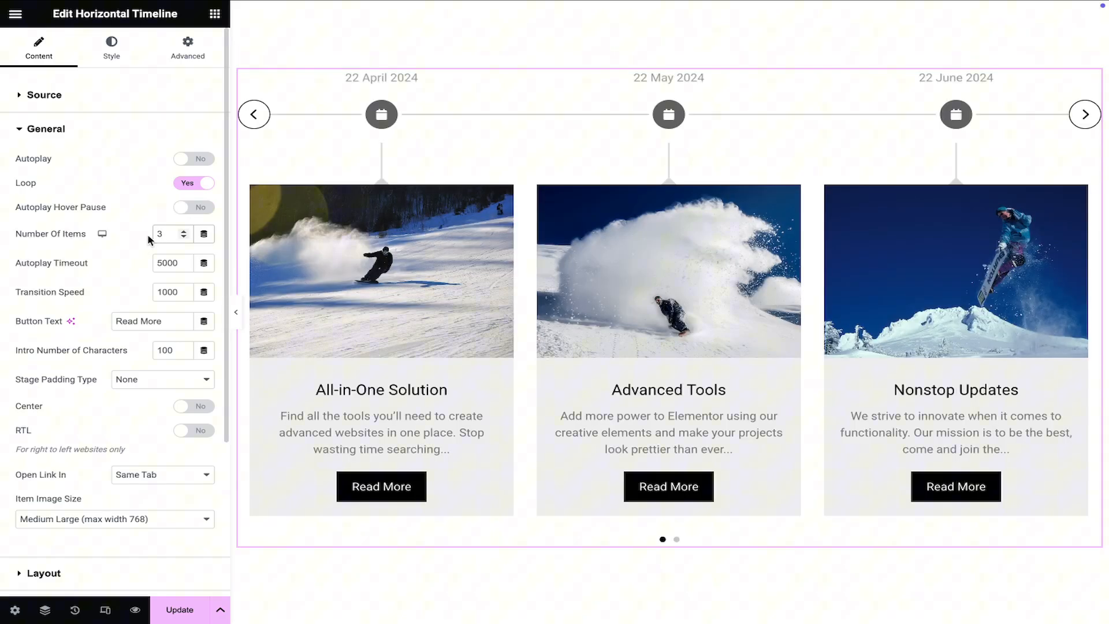
Step: Edit the transition speed and set intro descriptions to 100 characters
left_click(184, 267)
type("1200")
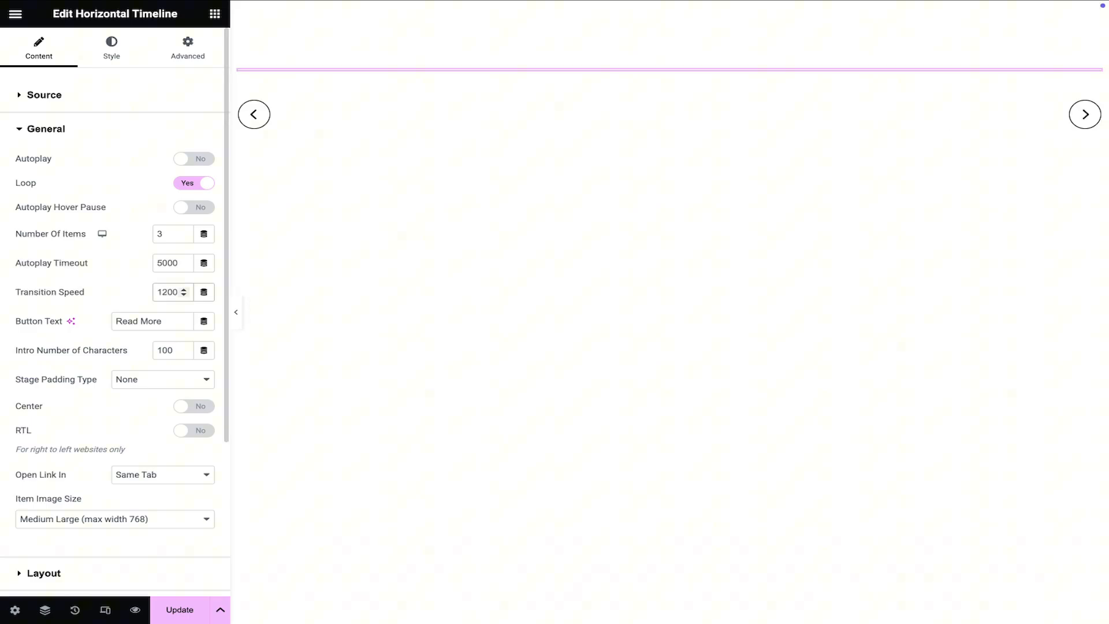
type("Learn")
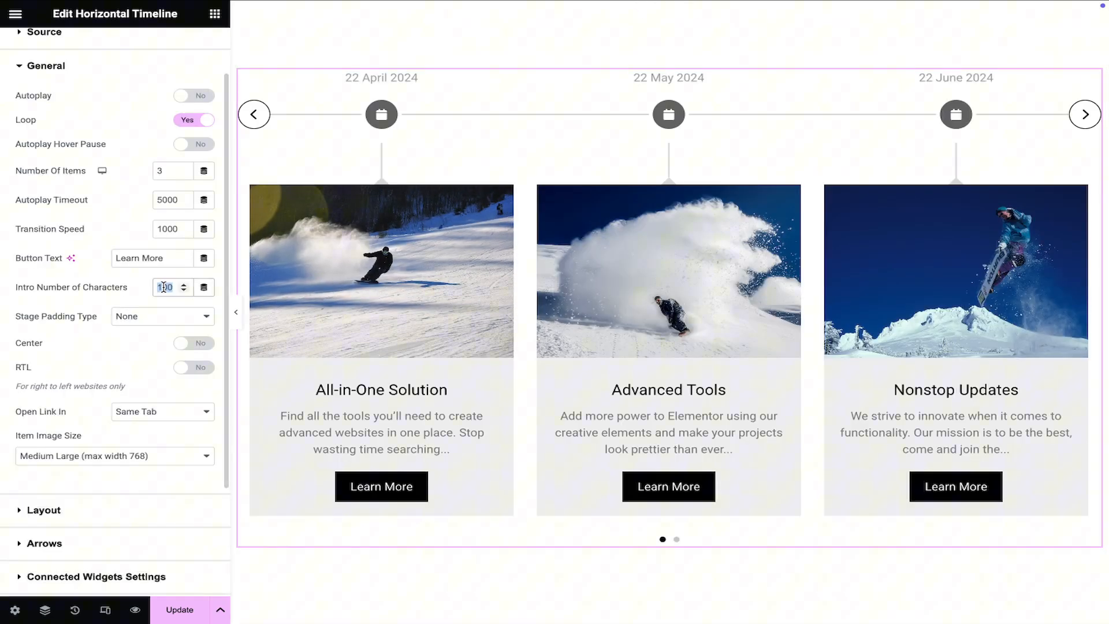
type("50")
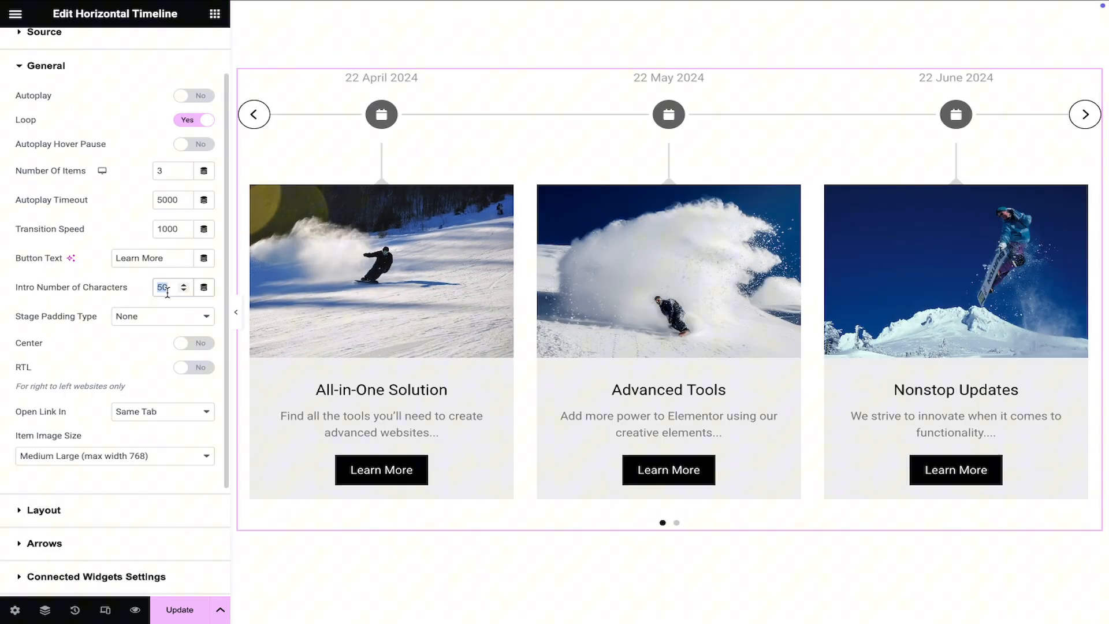
left_click(162, 316)
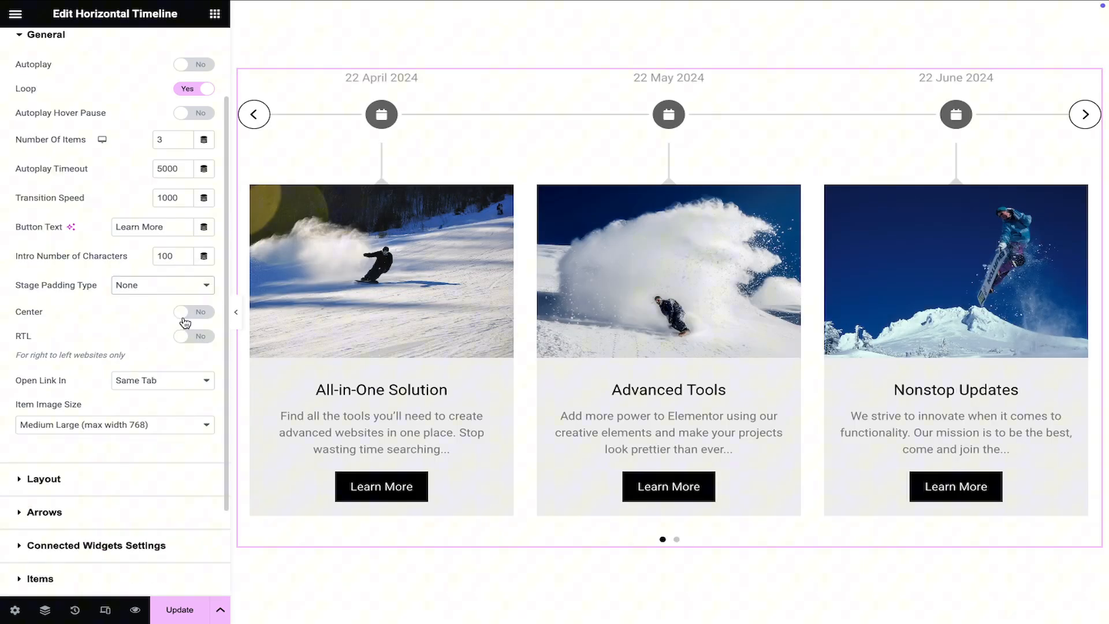
Step: Preview centring and right-to-left order, then switch both back off
left_click(193, 311)
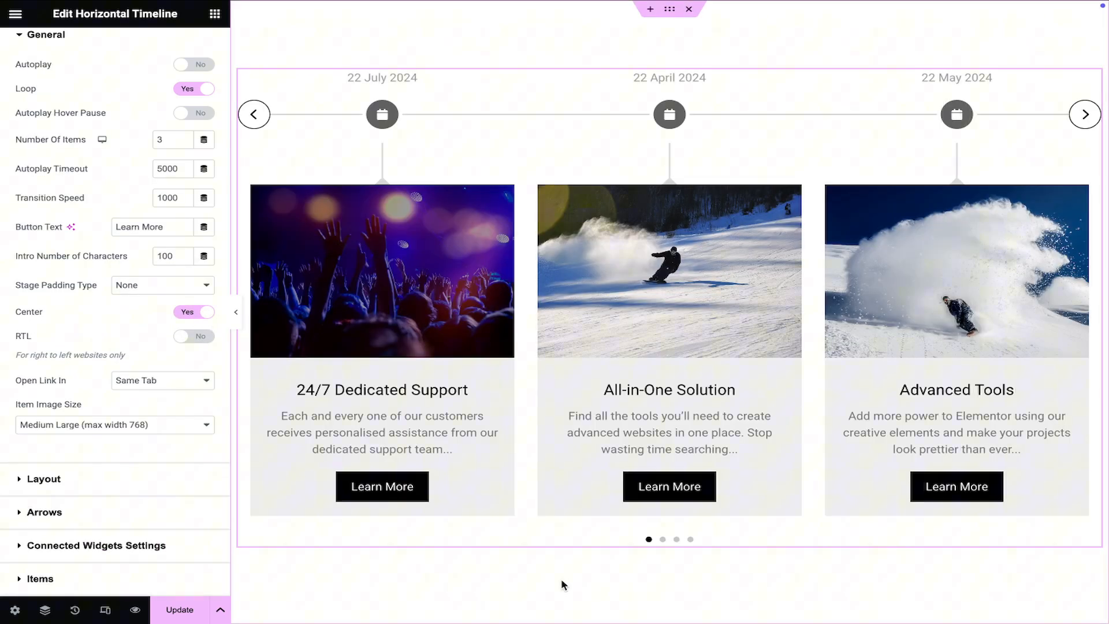
left_click(194, 336)
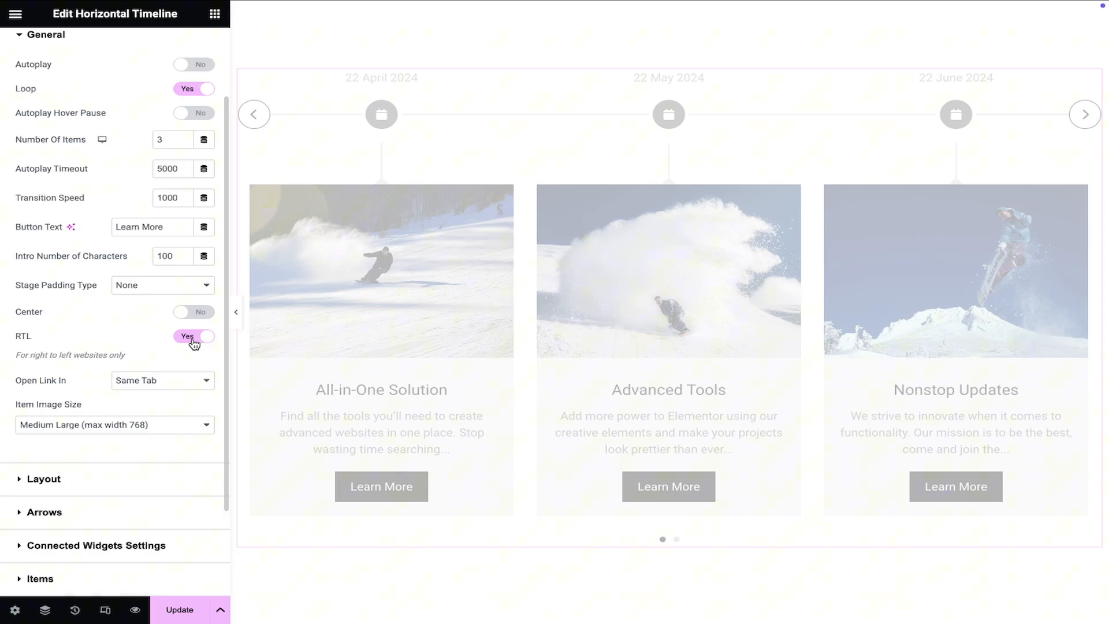
left_click(193, 340)
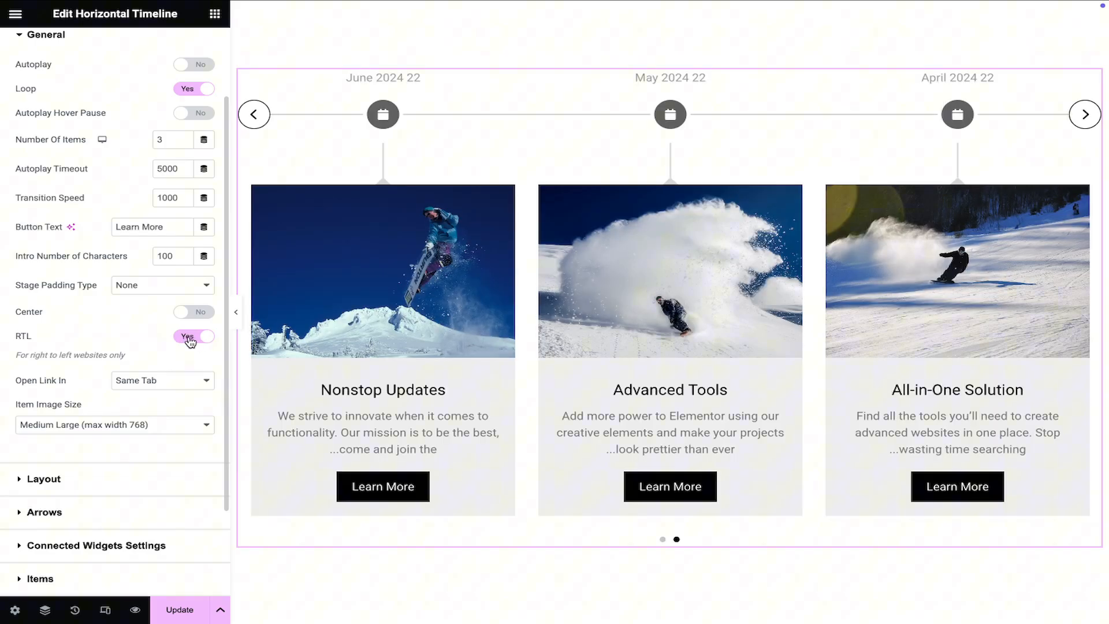
left_click(192, 336)
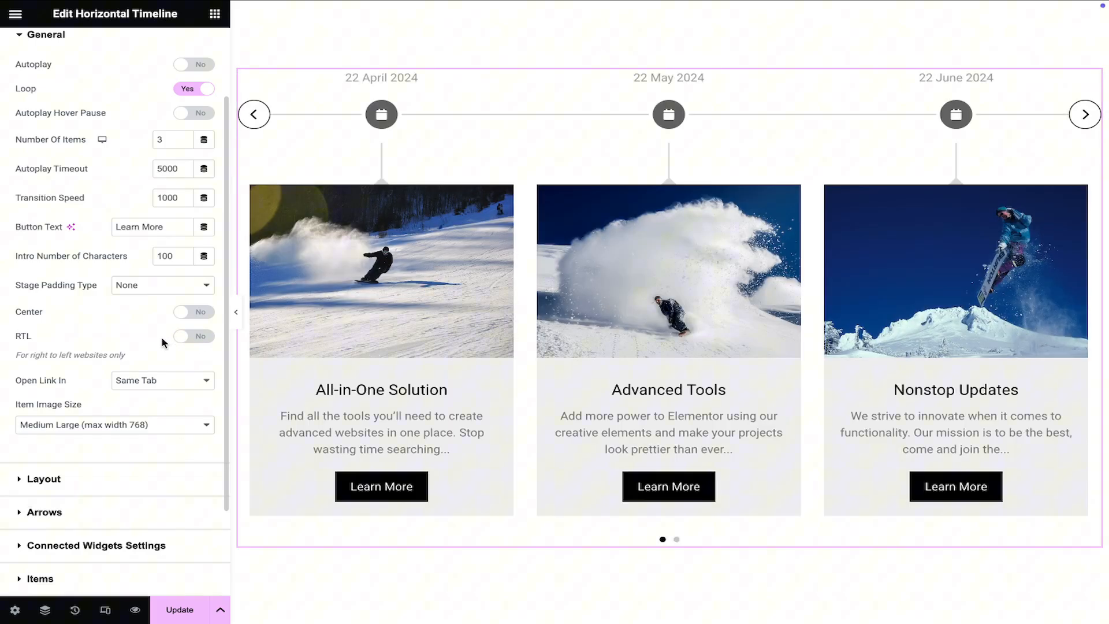
left_click(162, 380)
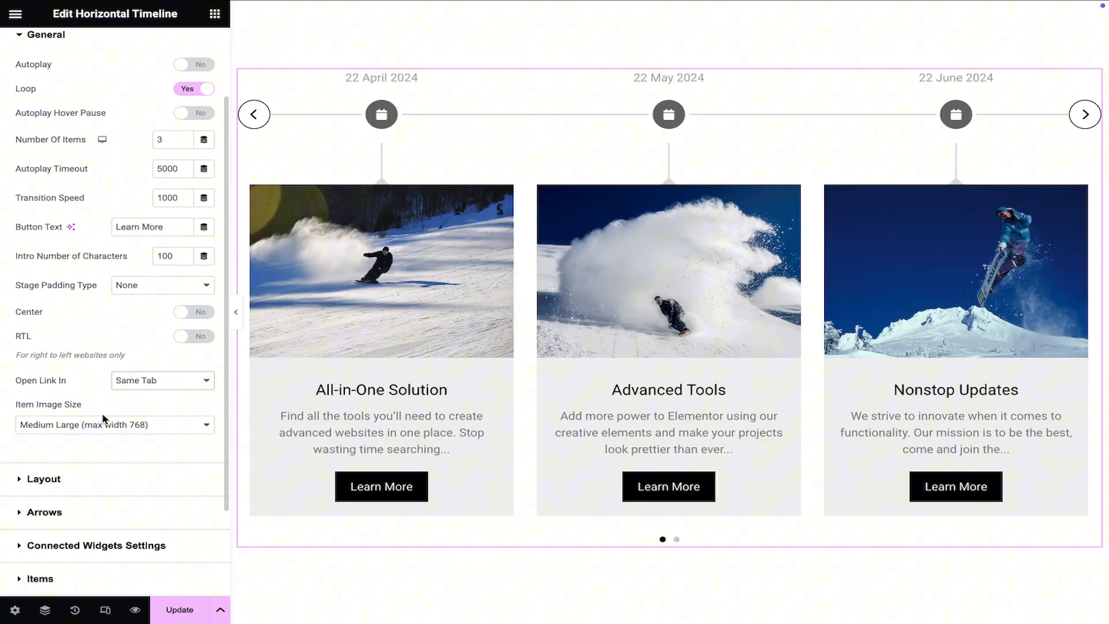
left_click(113, 425)
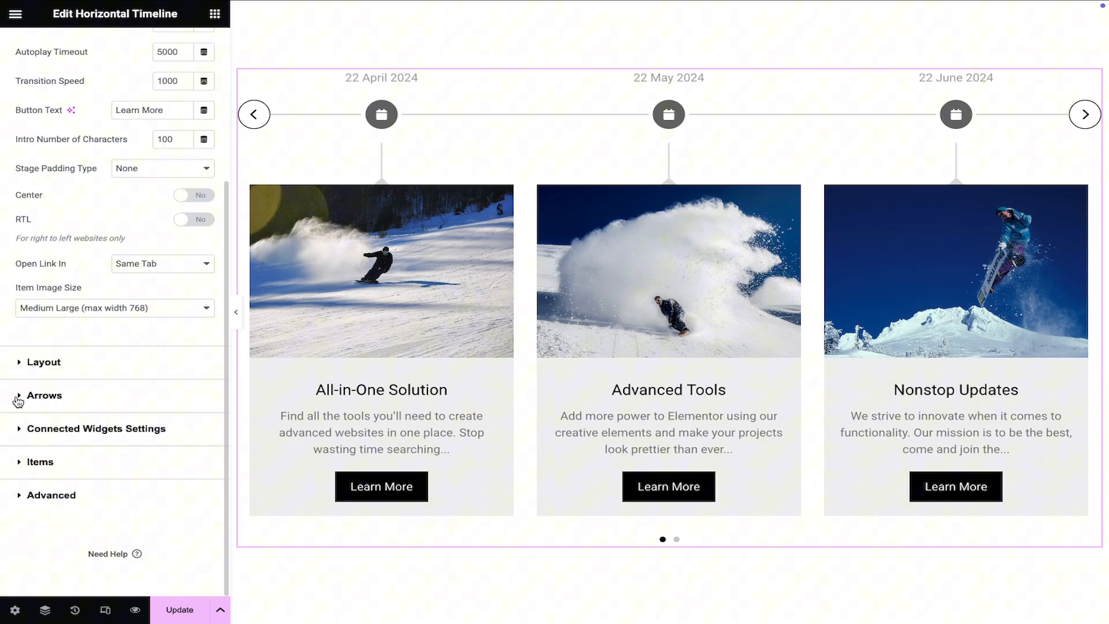
Step: Hide dots, titles, descriptions and buttons, keeping dates before icons and icon bullets
left_click(43, 362)
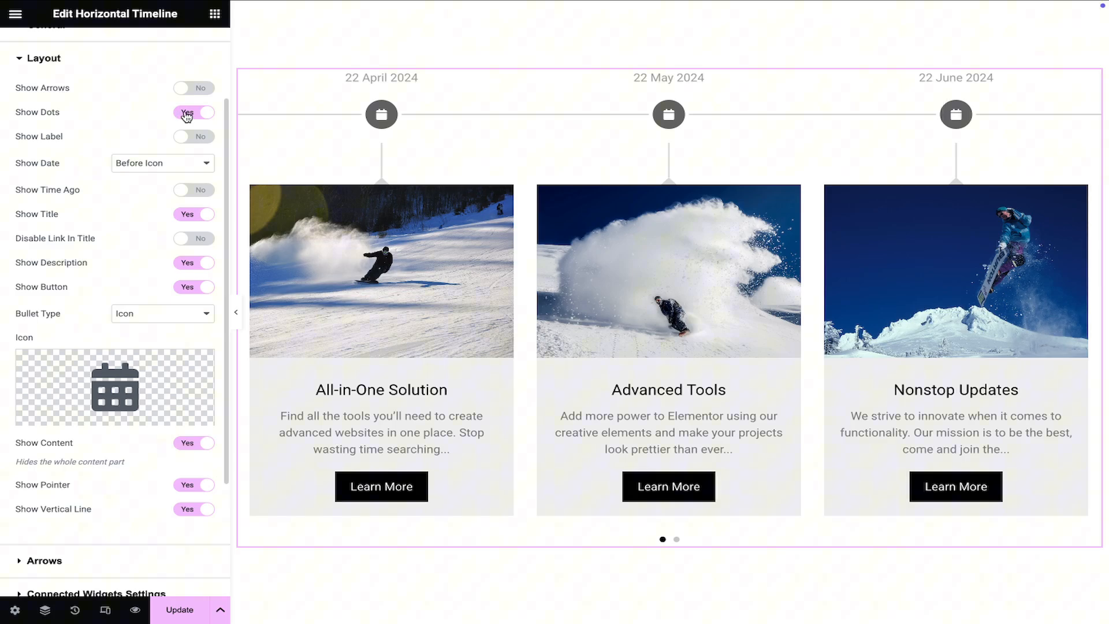
left_click(193, 136)
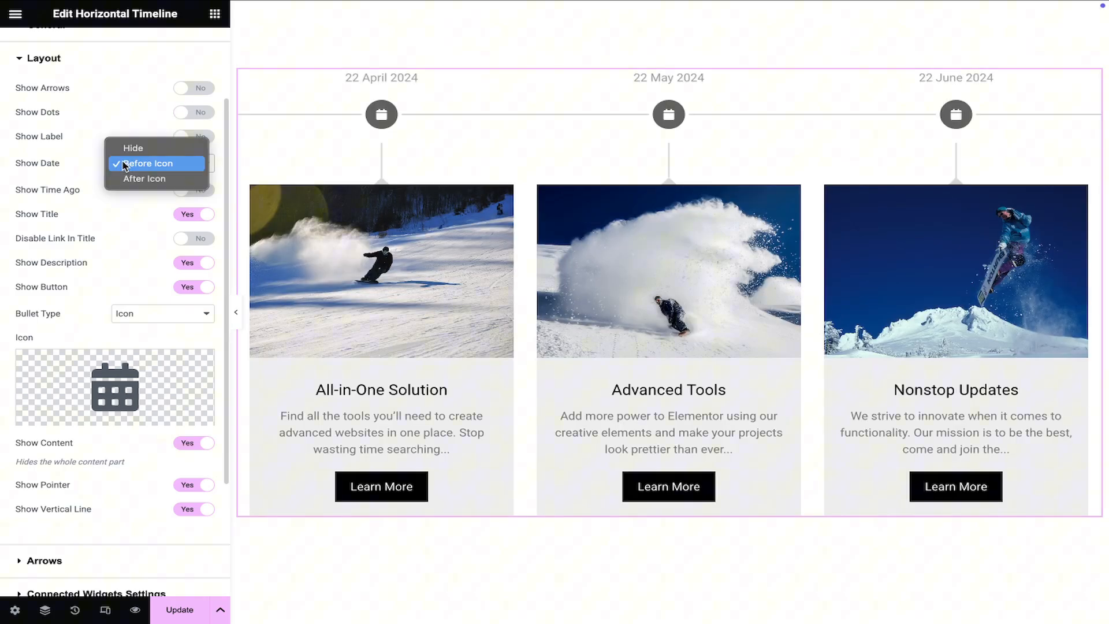
left_click(145, 178)
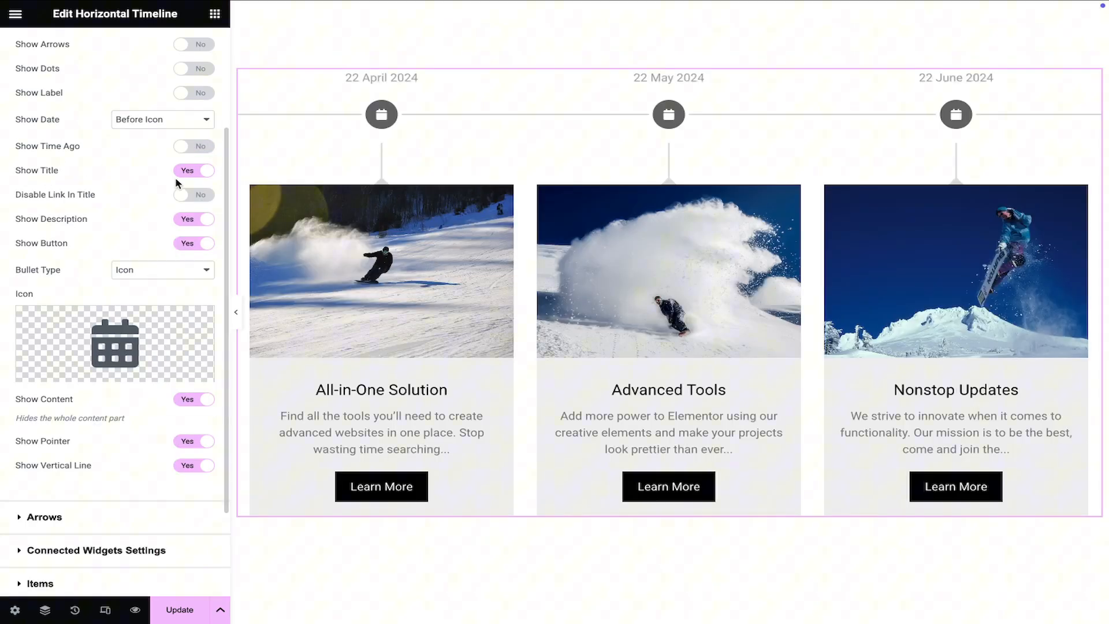
left_click(194, 170)
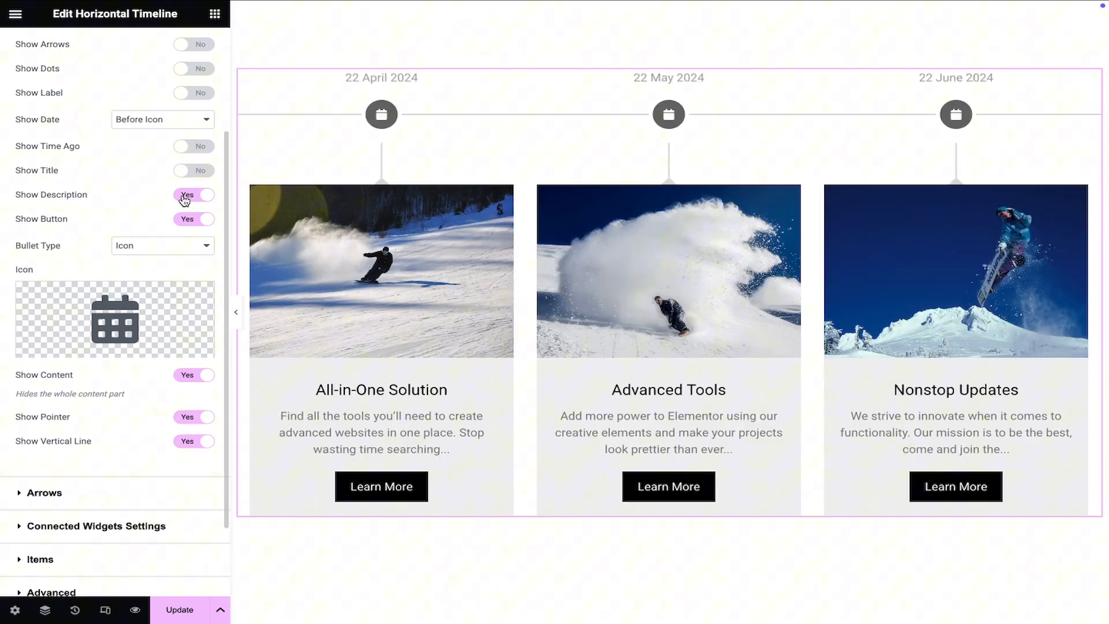
left_click(193, 195)
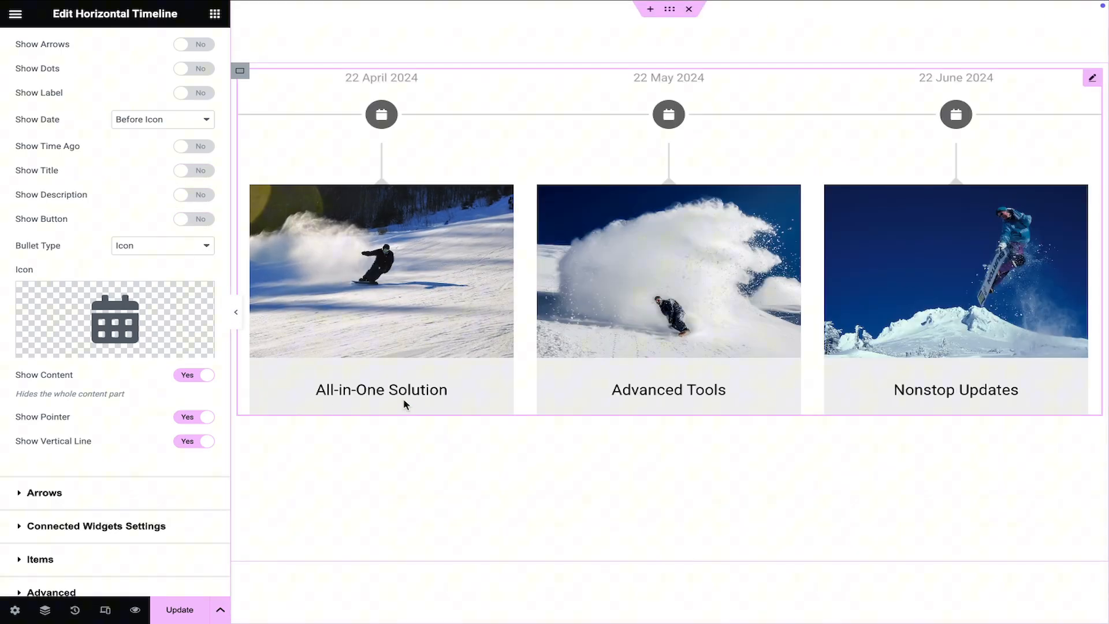
left_click(162, 246)
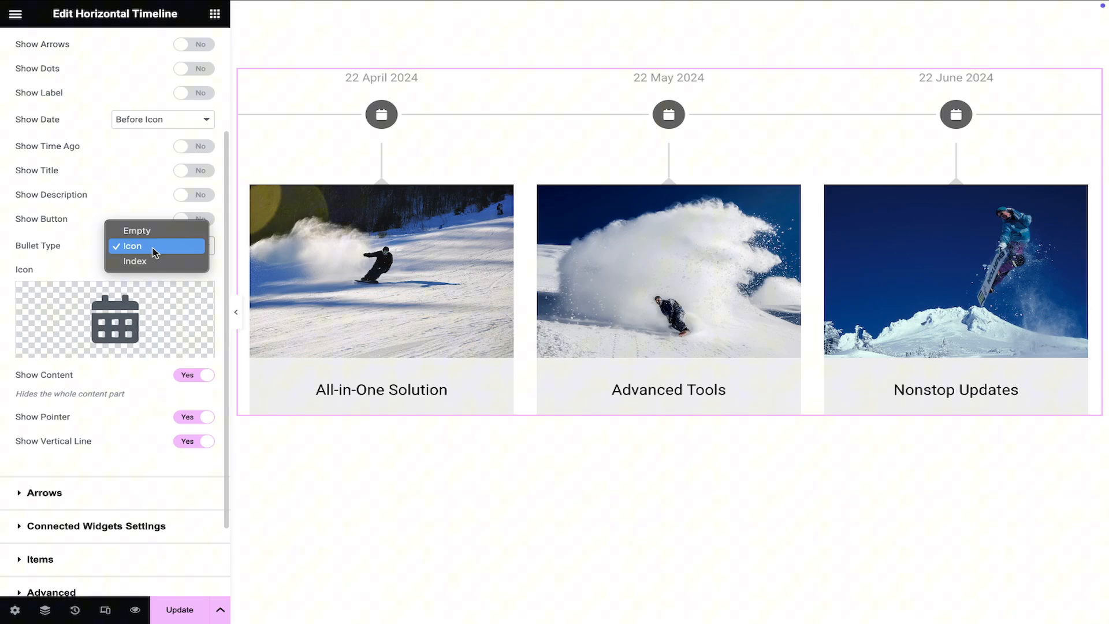
left_click(131, 246)
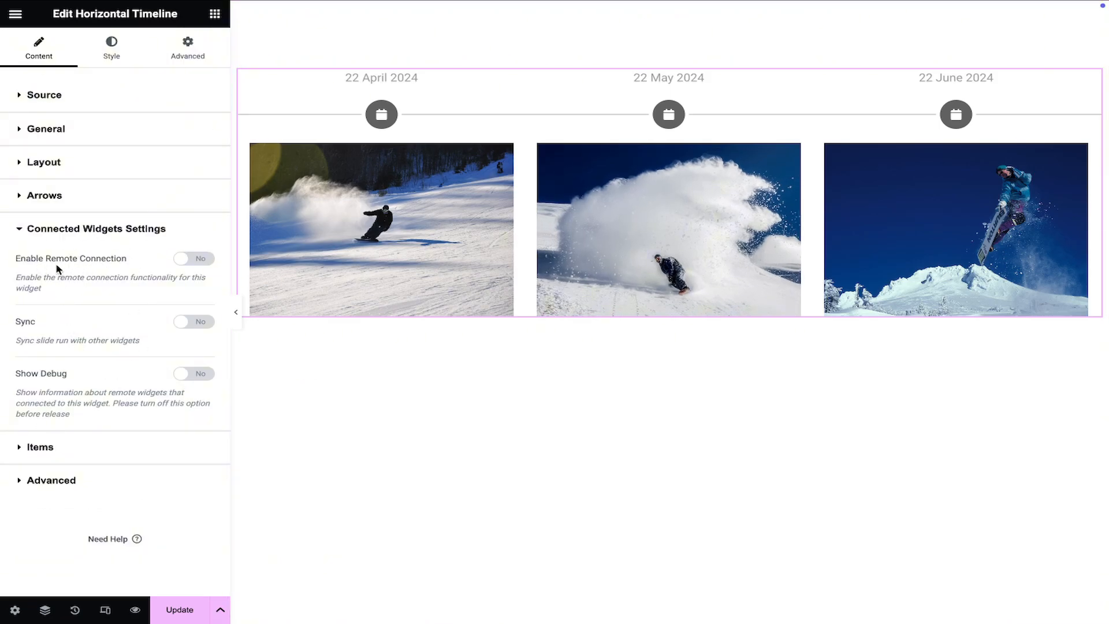
mouse_move(203, 267)
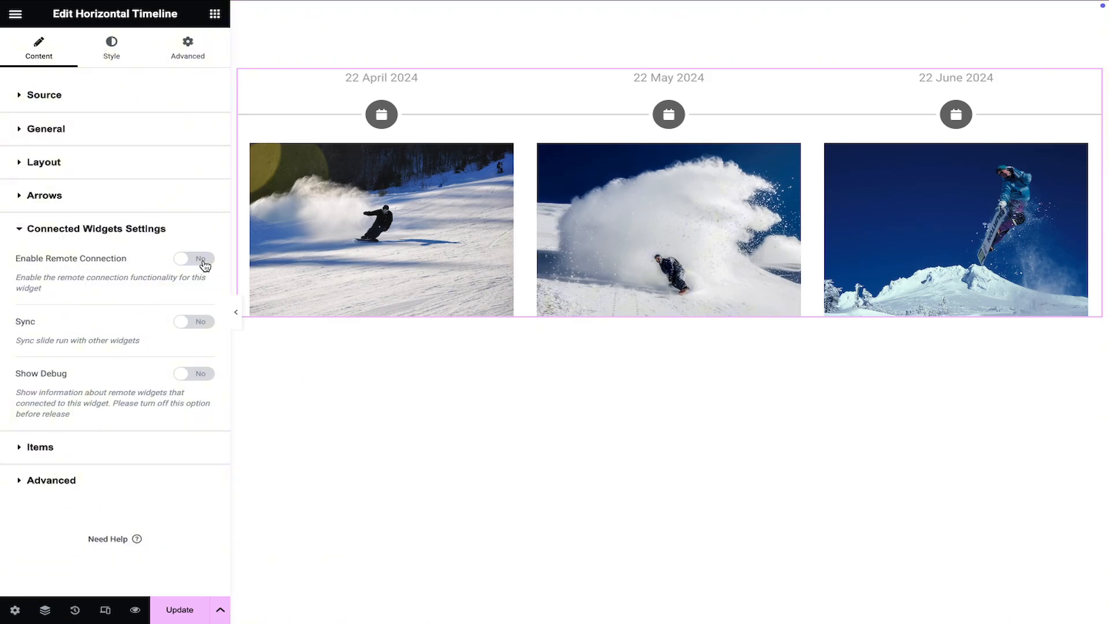
Step: Enable Remote Connection with an Auto Detectable widget name and turn Sync on
left_click(193, 258)
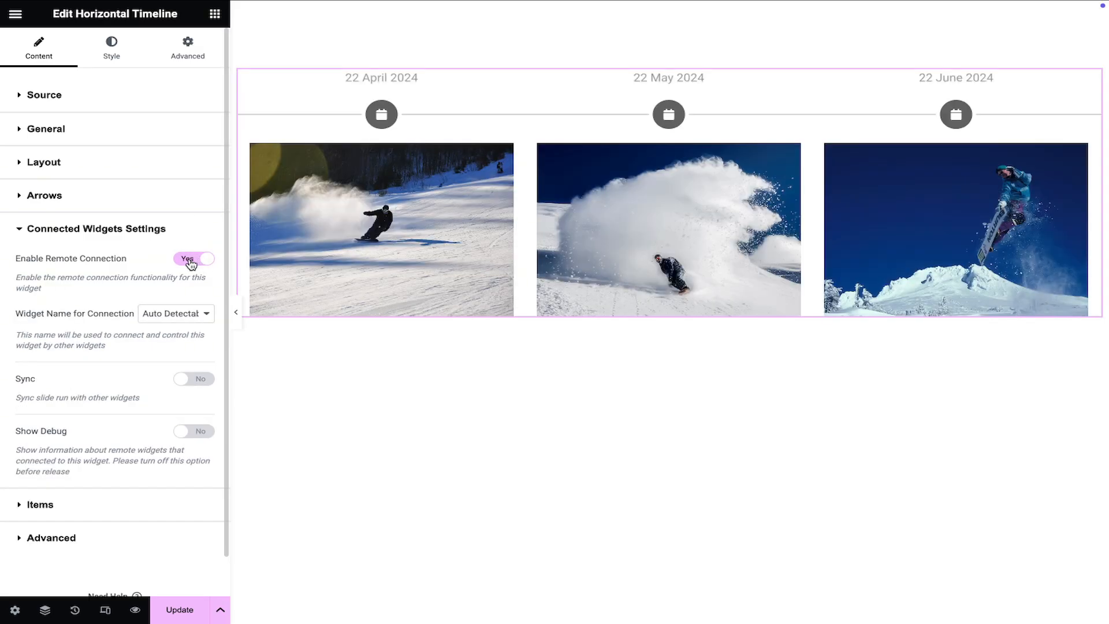
left_click(176, 313)
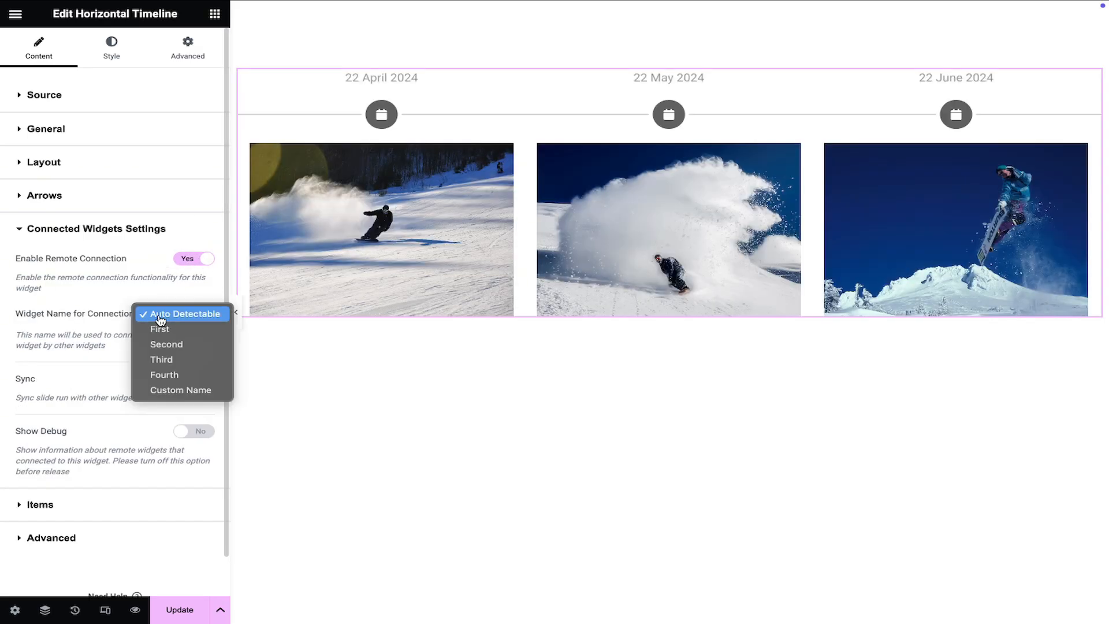
left_click(183, 312)
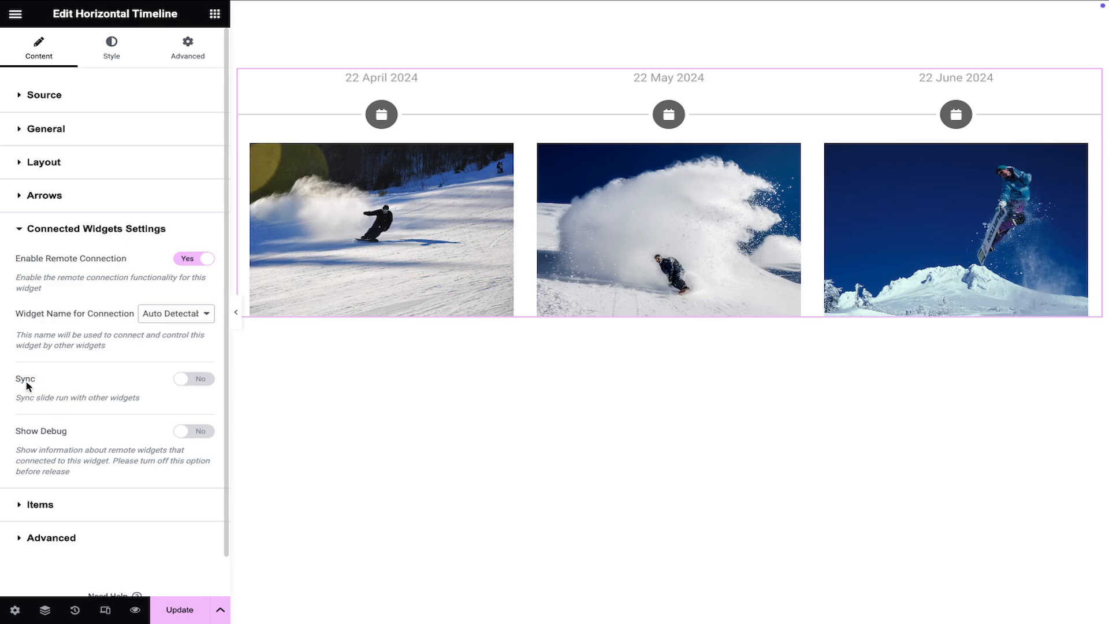
left_click(193, 378)
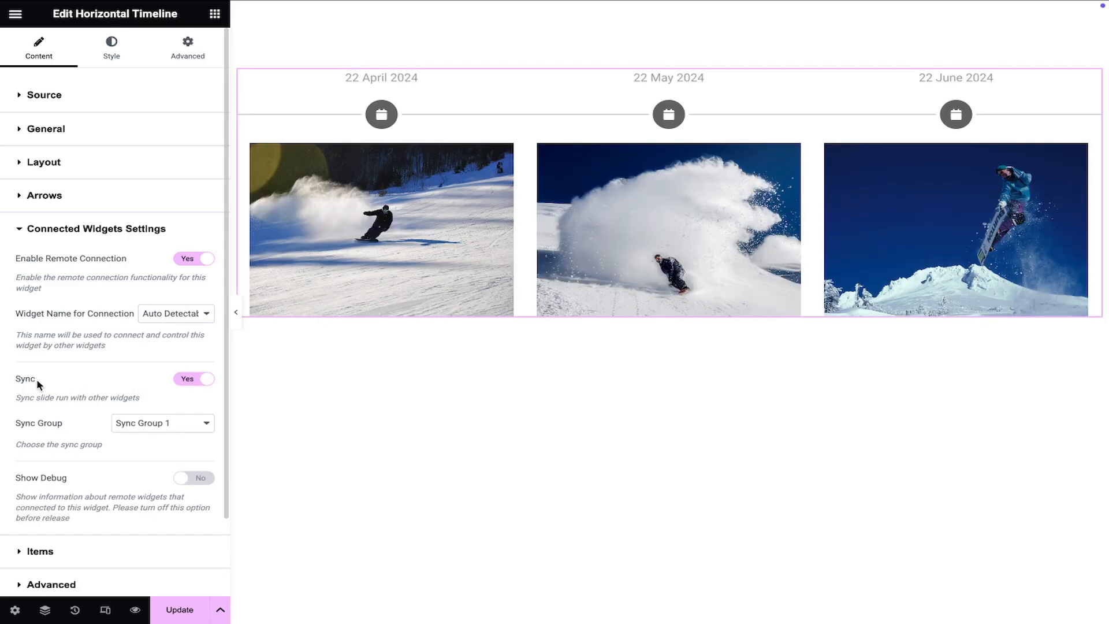
left_click(161, 423)
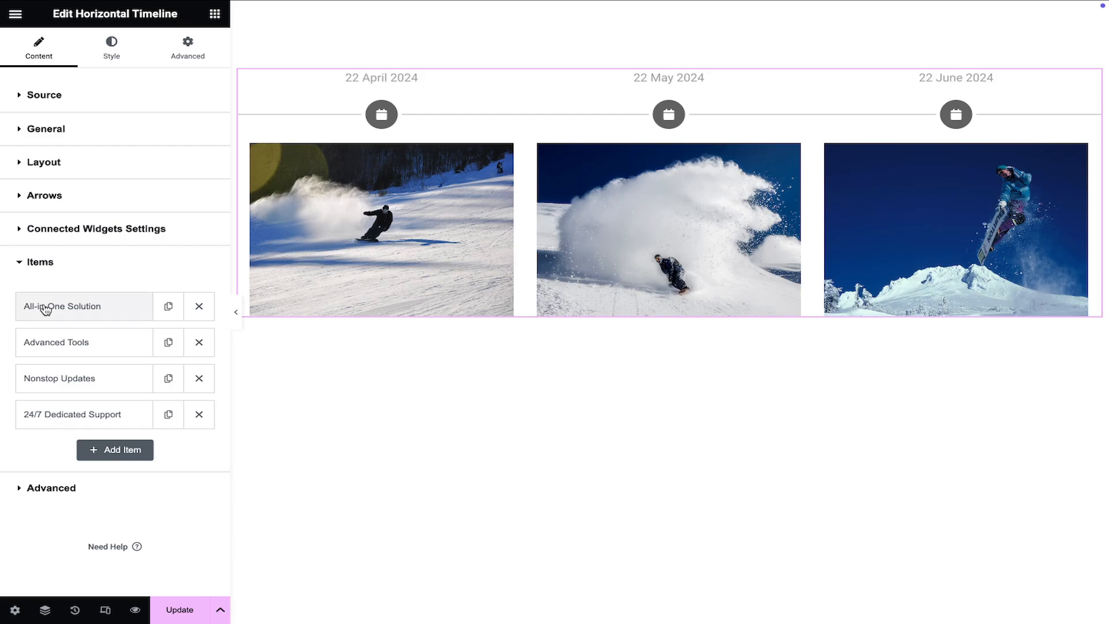
Step: Make the first item Google, labelled First Item, with a Google icon dated 22 April 2024
left_click(63, 306)
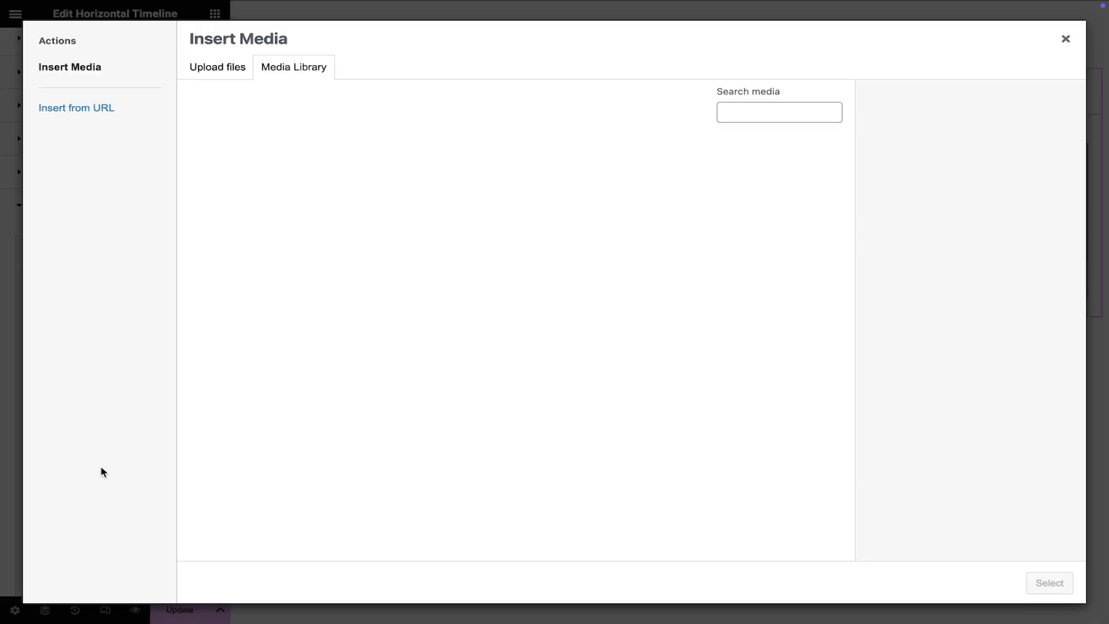
left_click(1064, 38)
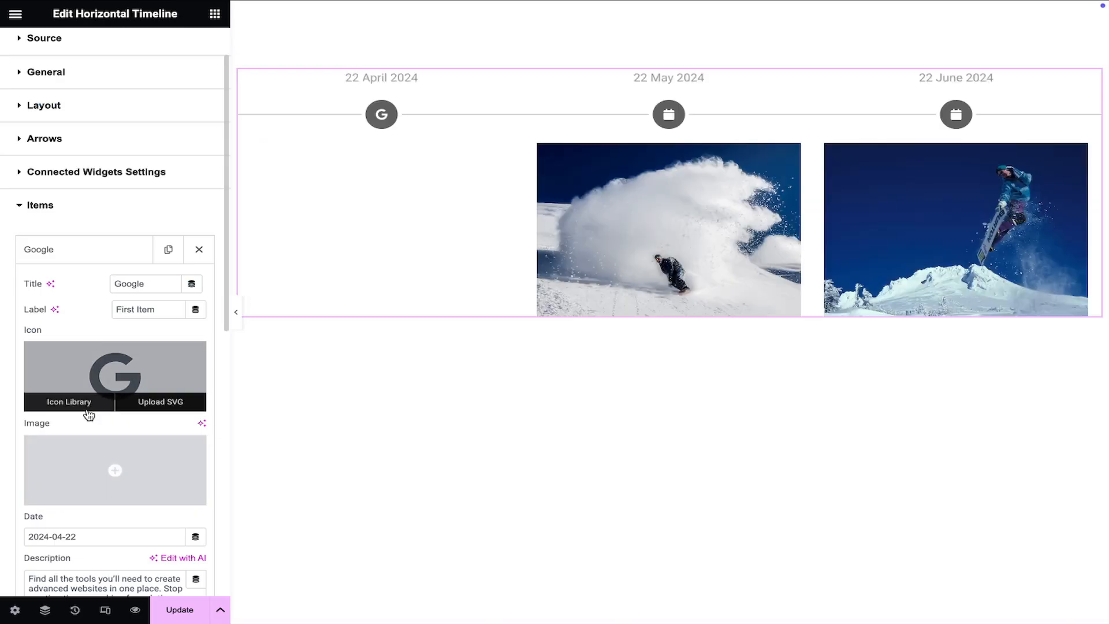
left_click(104, 536)
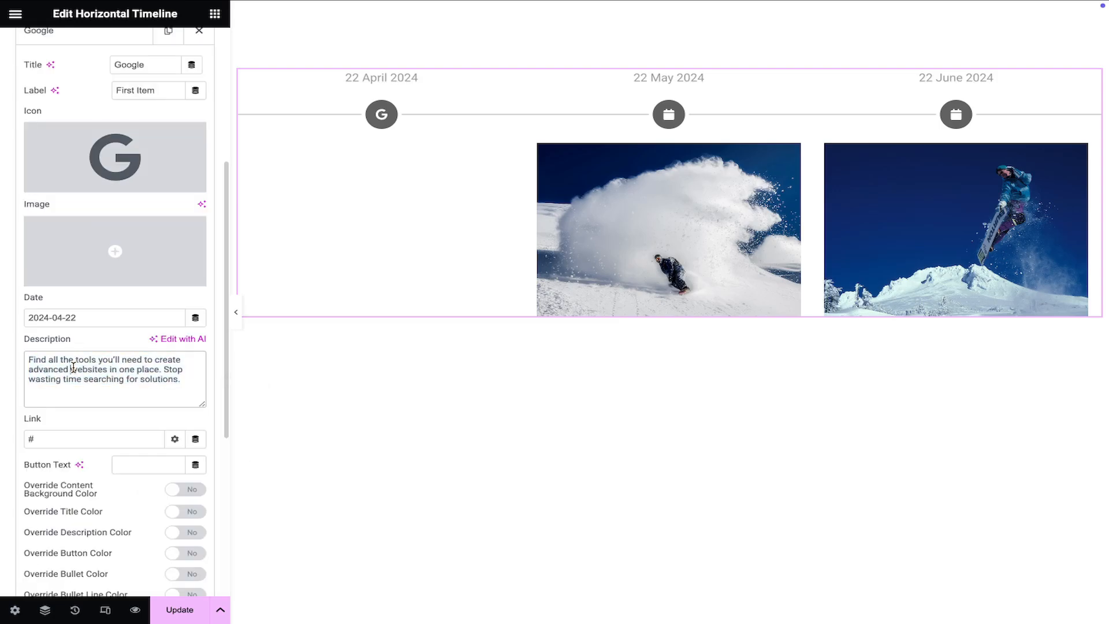
scroll("down", 3)
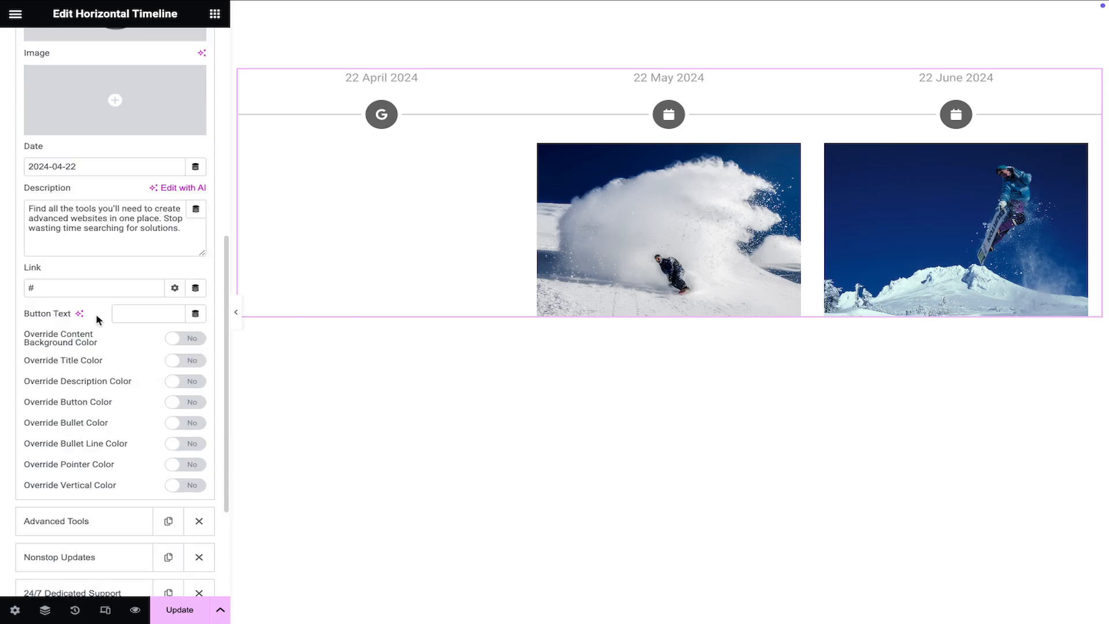
mouse_move(208, 345)
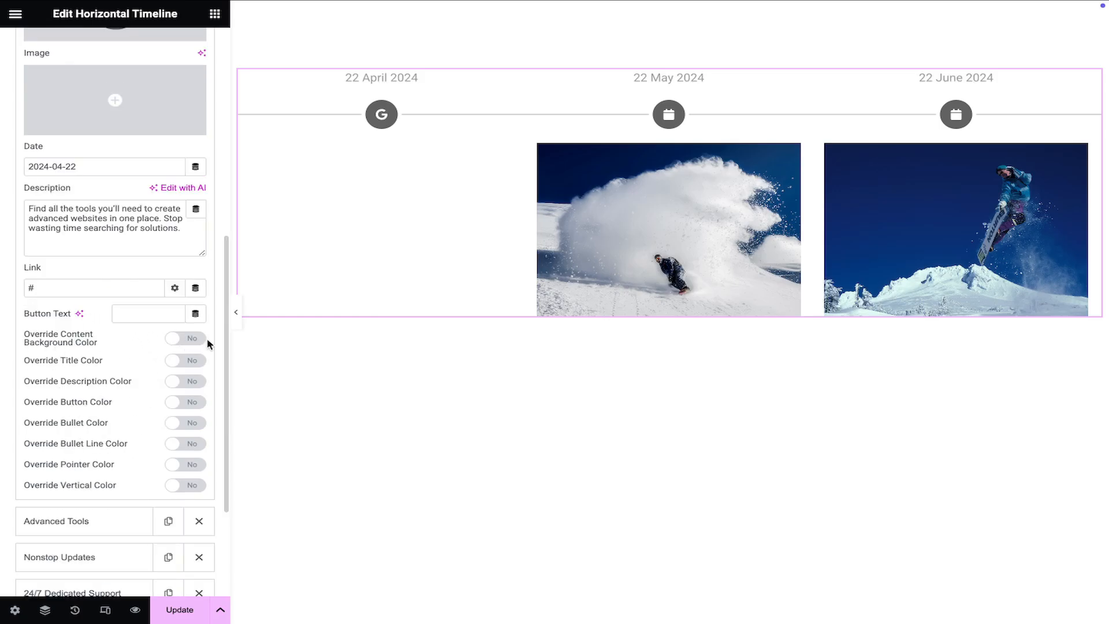
left_click(183, 360)
type("Microsoft")
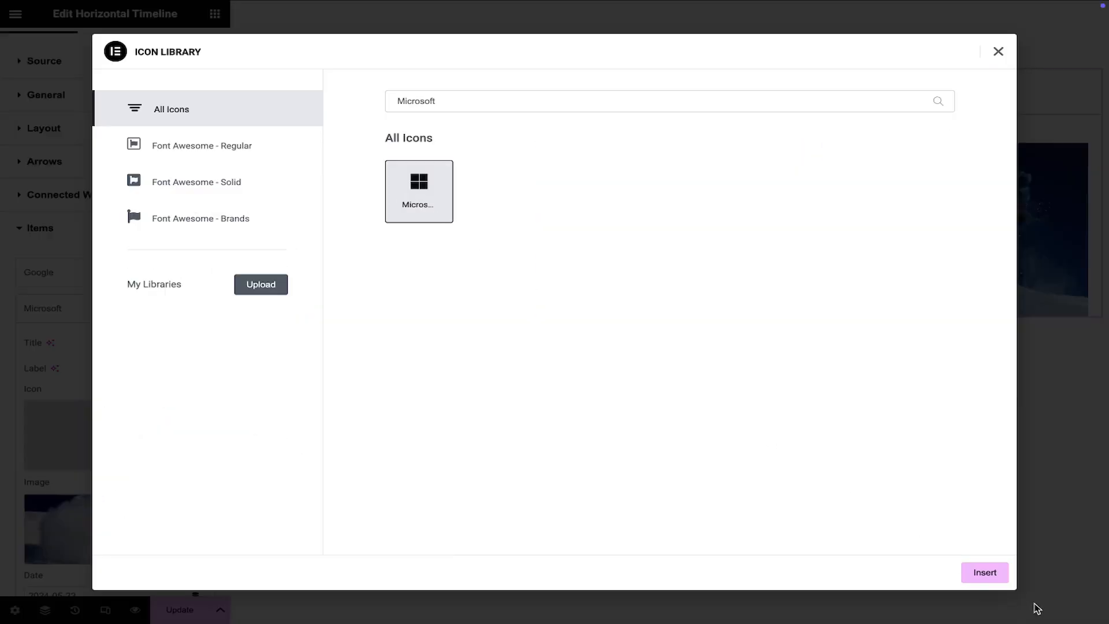
Step: Insert the Microsoft Windows logo as the second item's icon
left_click(983, 572)
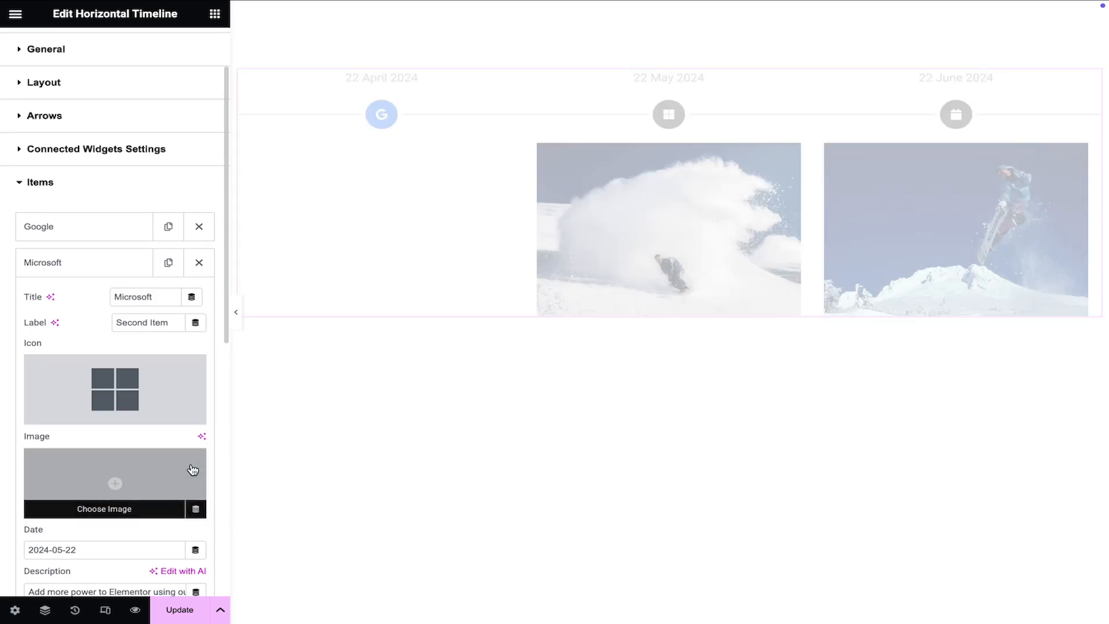
left_click(196, 426)
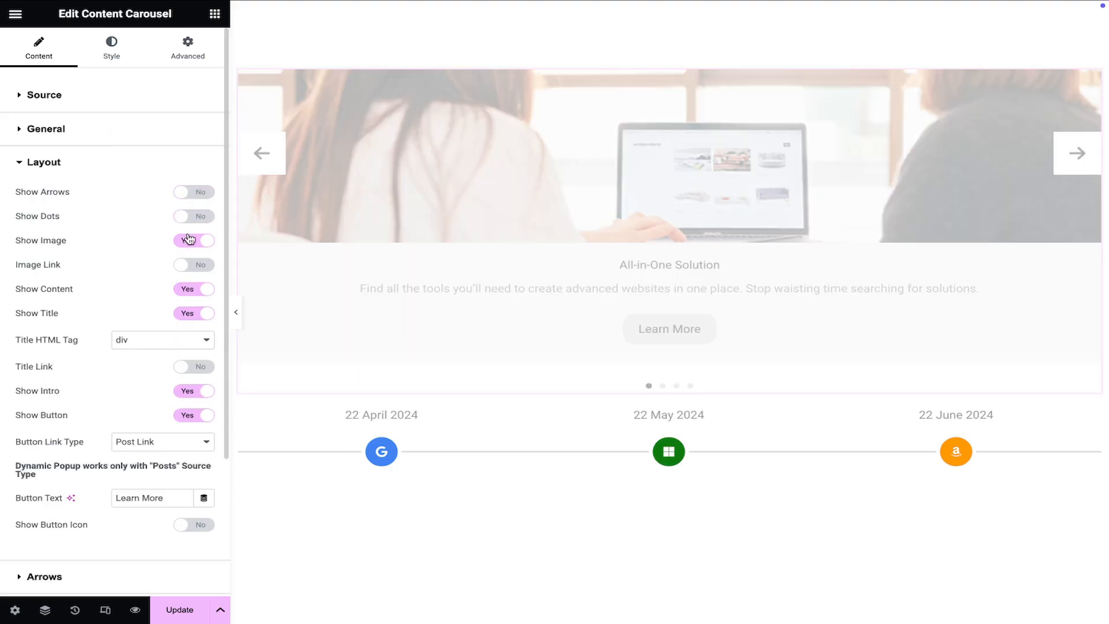
Step: Turn off carousel images and enable Remote Connection with Sync in Sync Group 1
left_click(193, 239)
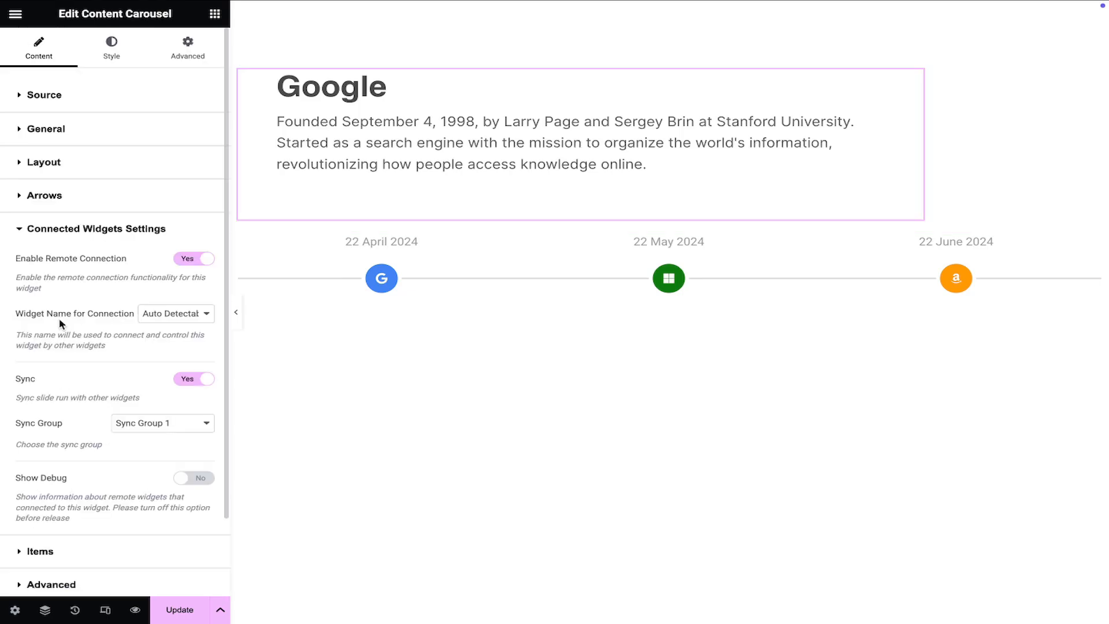
mouse_move(145, 380)
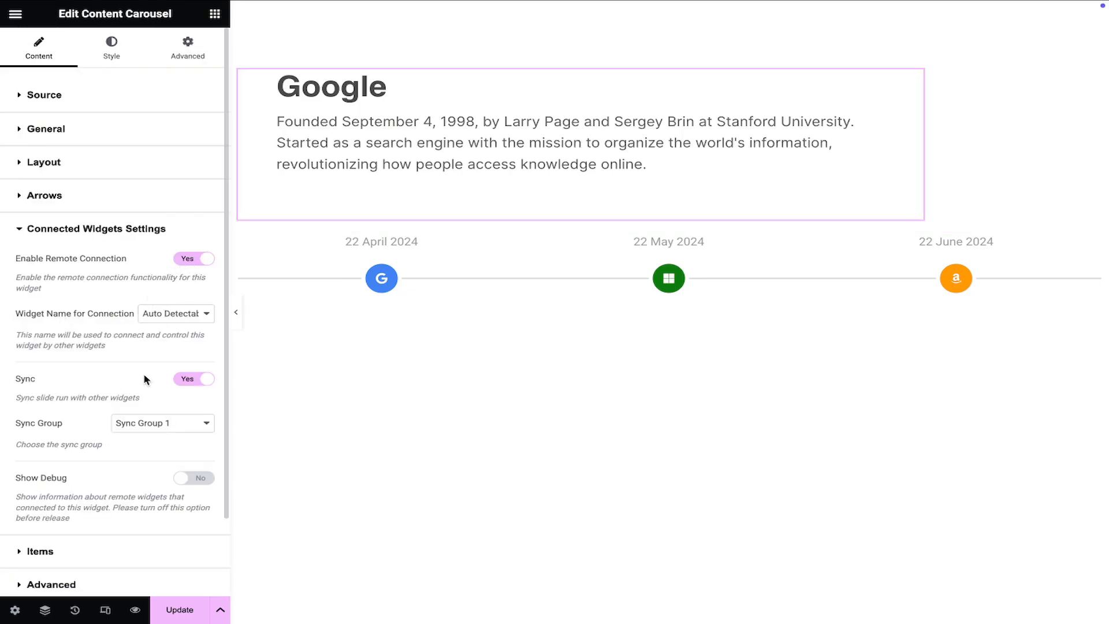
left_click(163, 423)
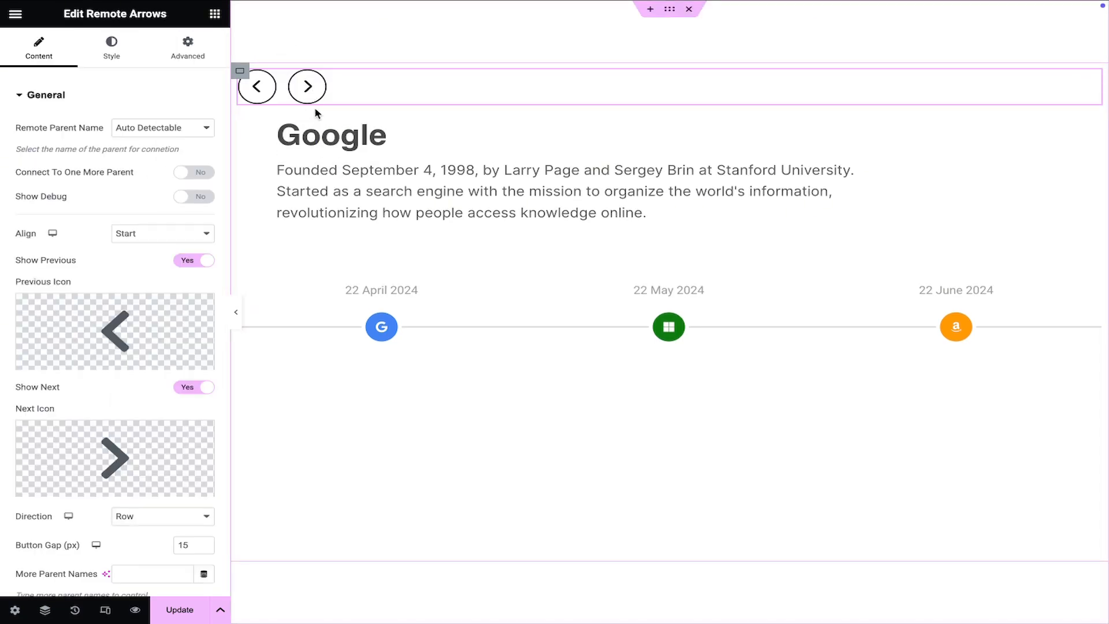
Step: Keep the Remote Arrows parent as Auto Detectable and test the next arrow
left_click(161, 129)
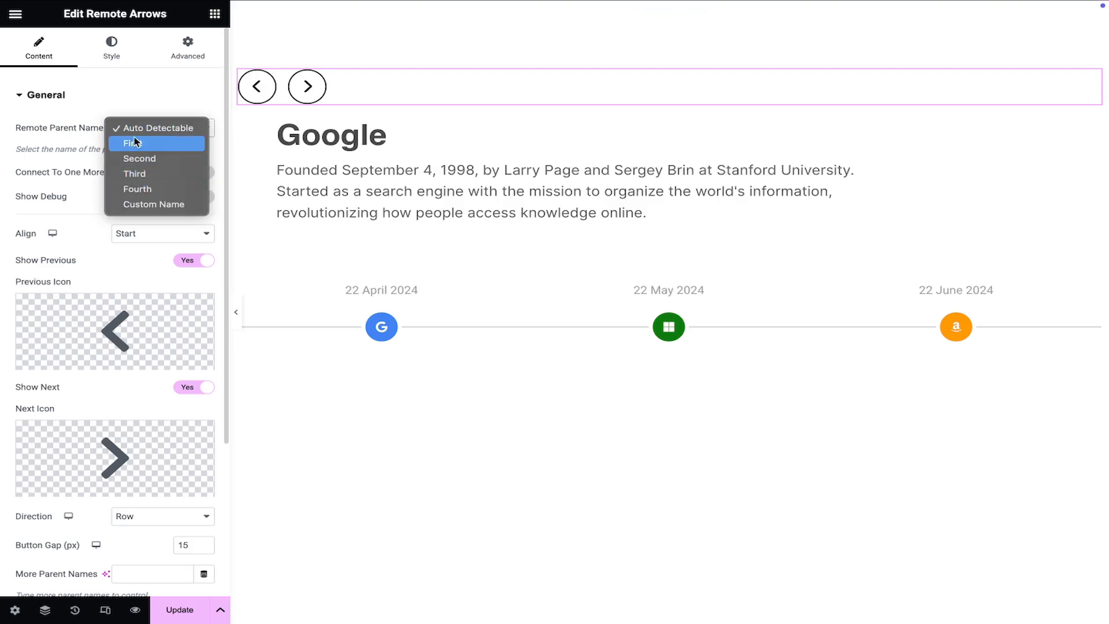
left_click(307, 86)
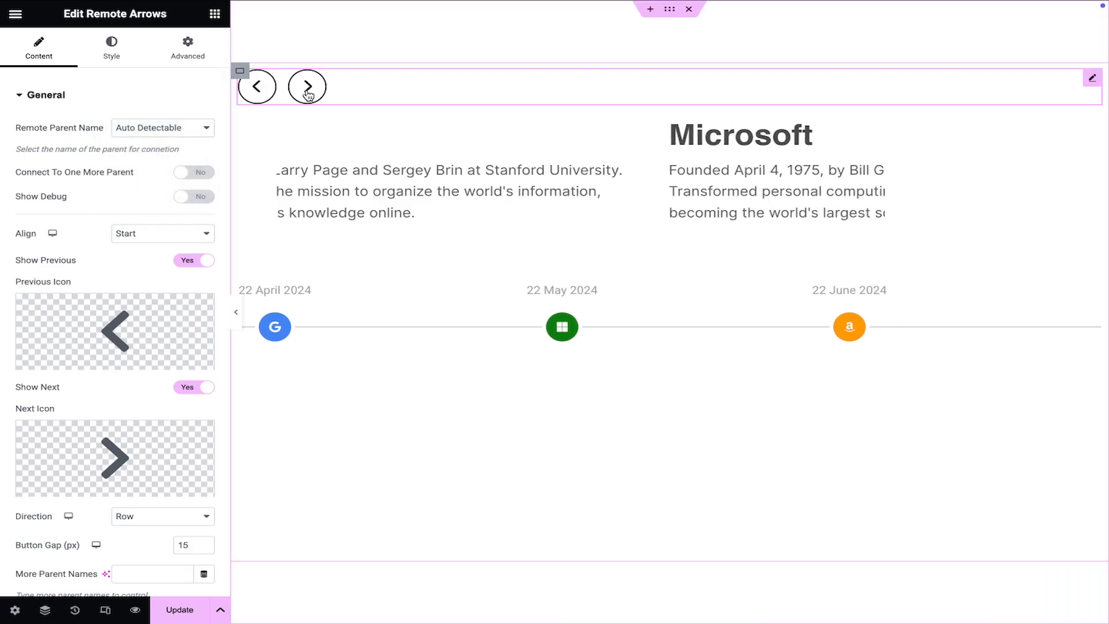
left_click(306, 86)
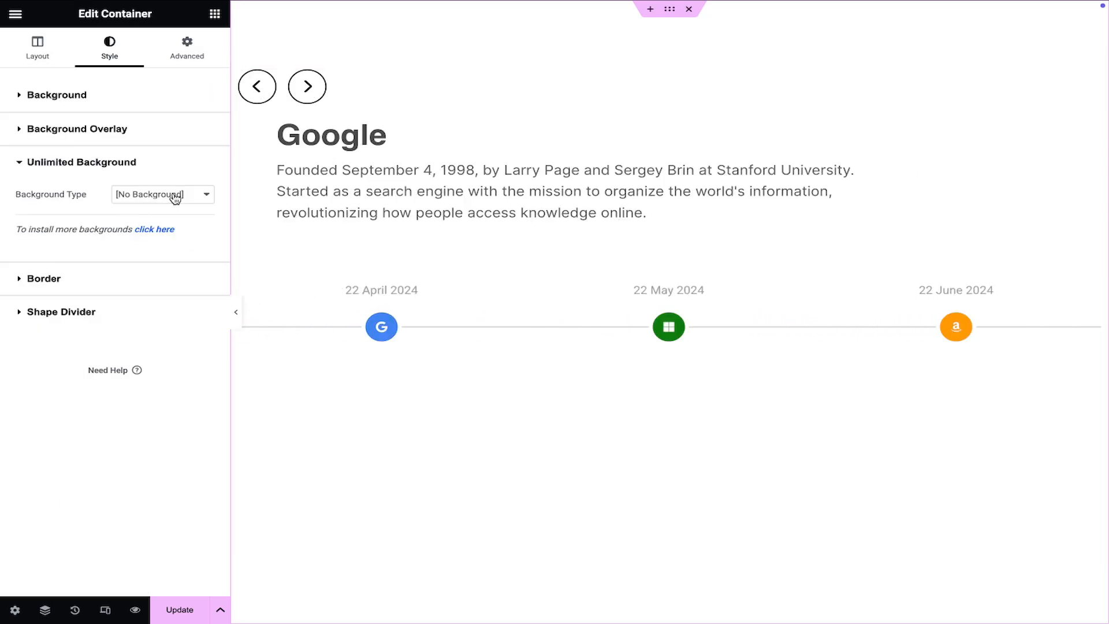
Step: Open the Background Type dropdown in the section's Unlimited Background style
left_click(162, 194)
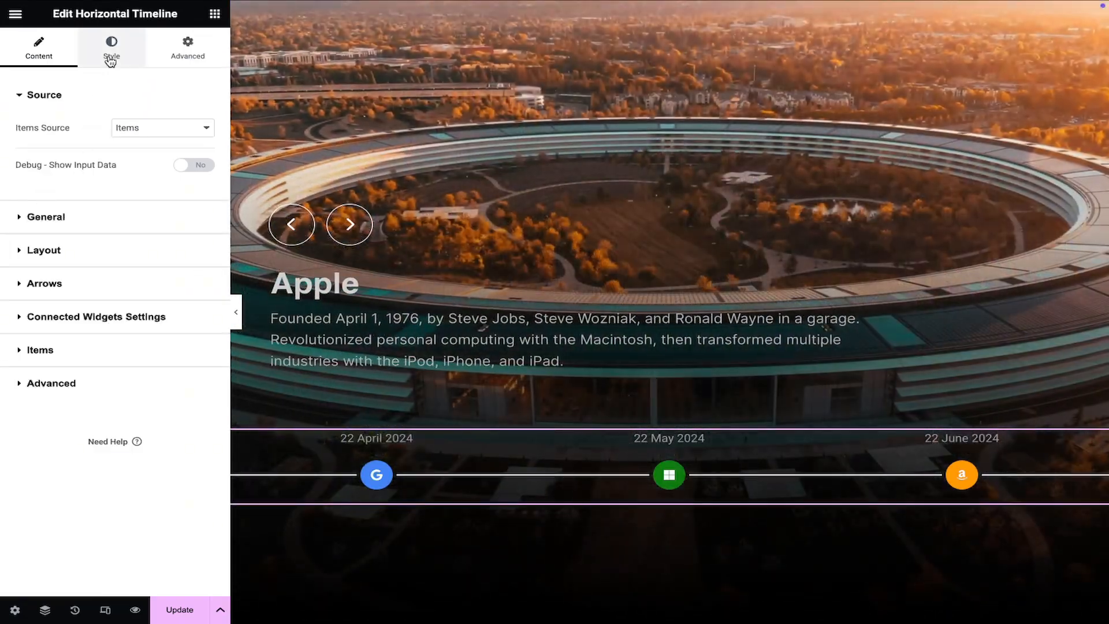
Step: Style the timeline bullets, justify container content to End, then advance through company histories
left_click(111, 48)
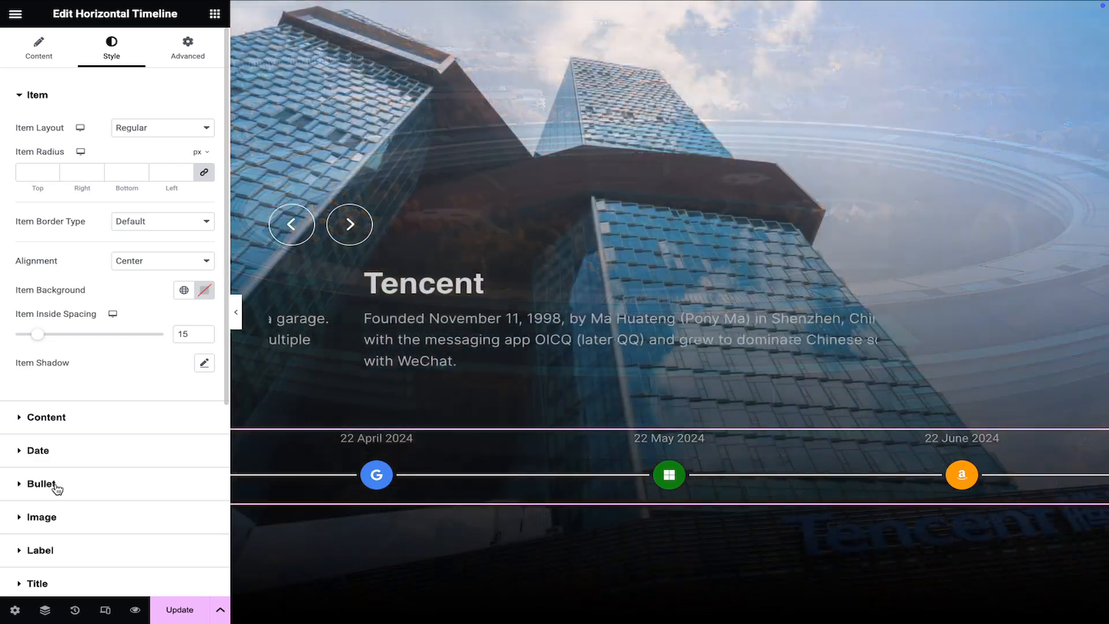
left_click(41, 486)
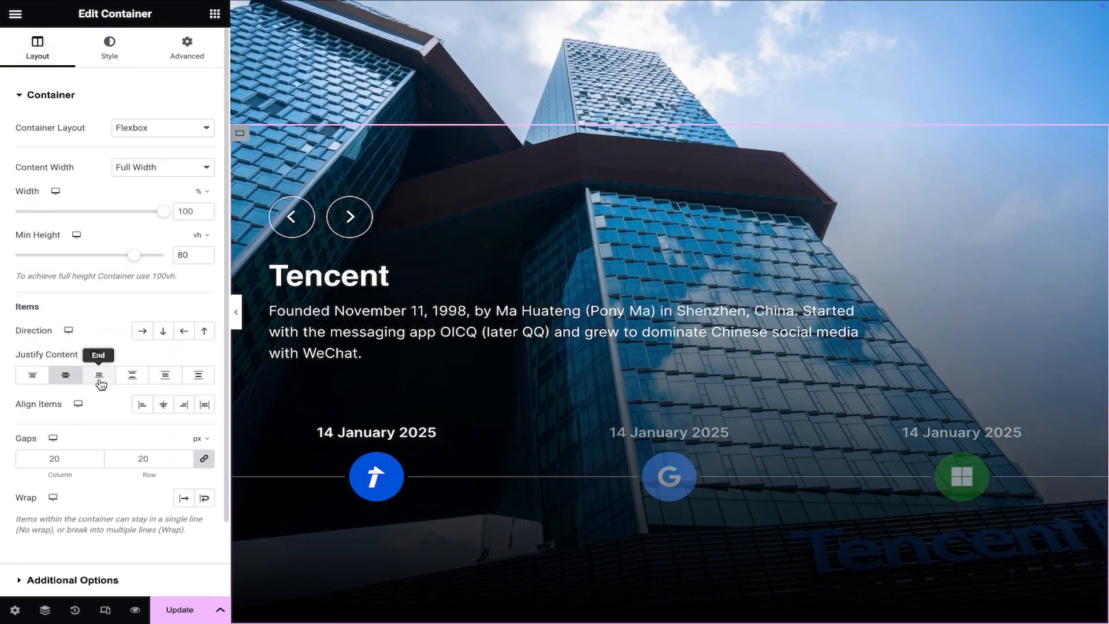
left_click(98, 375)
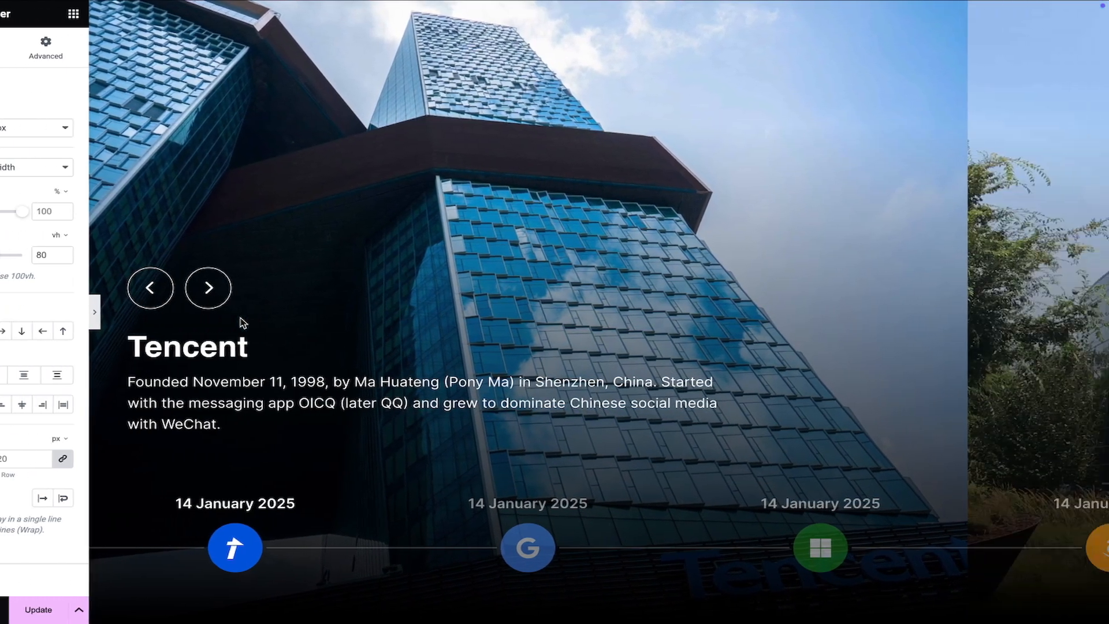
left_click(208, 288)
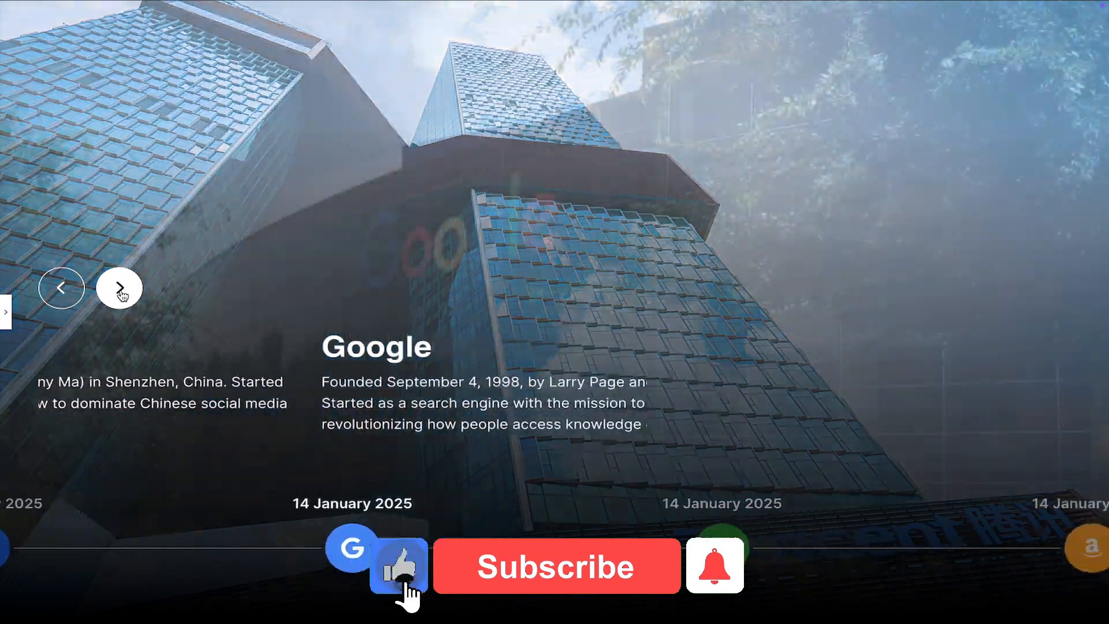
left_click(556, 566)
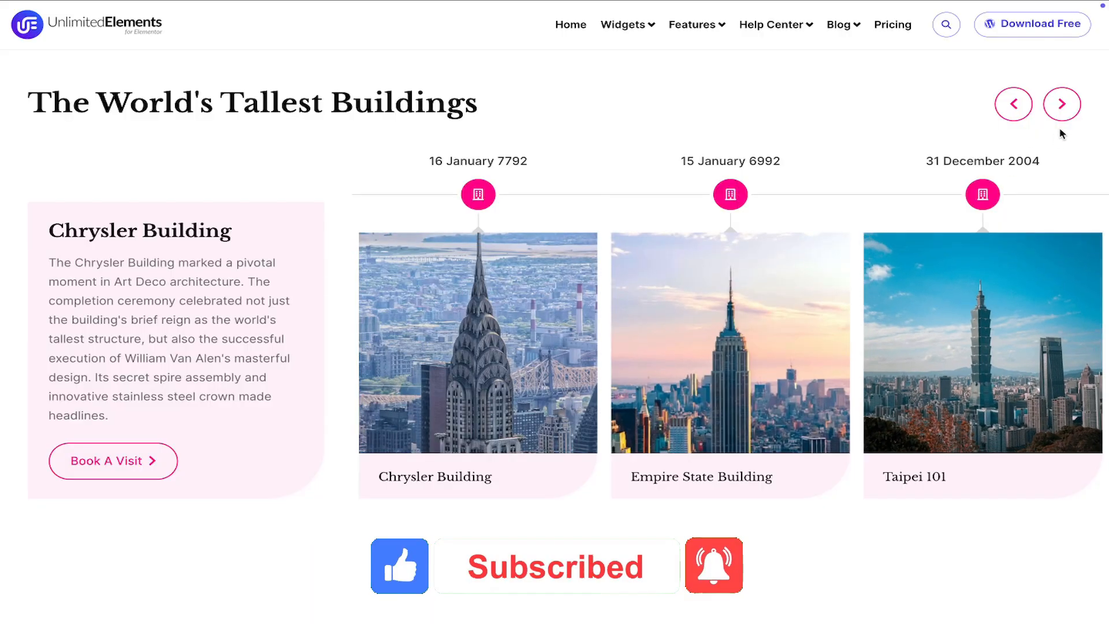
Step: Step the tallest-buildings timeline forward four times to reach One World Trade Center
left_click(1061, 103)
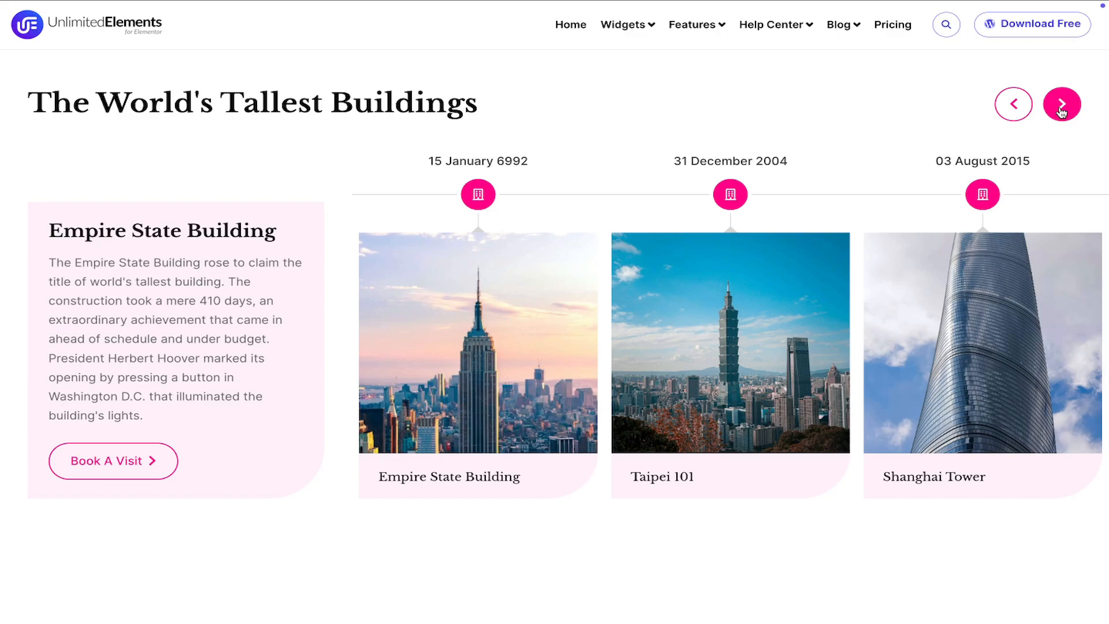
left_click(1062, 104)
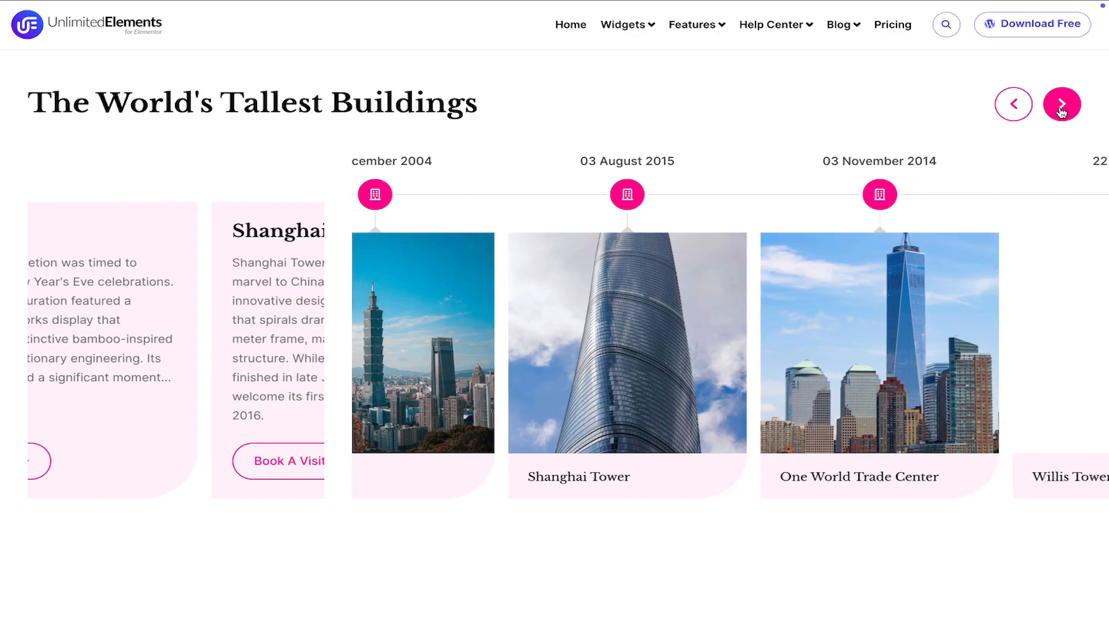
left_click(1061, 103)
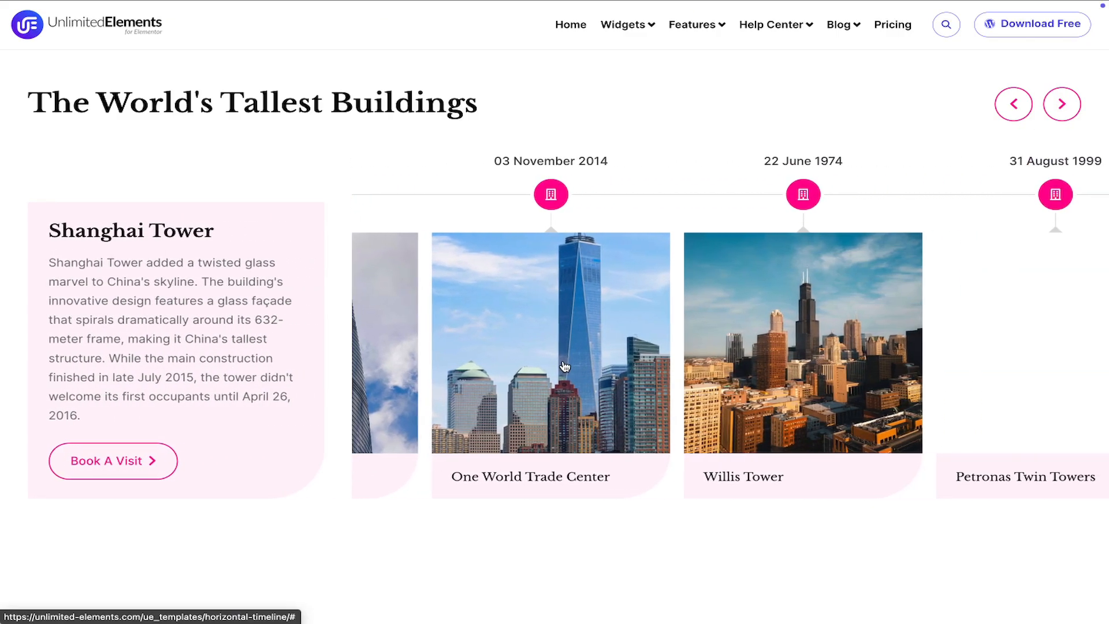
left_click(1062, 103)
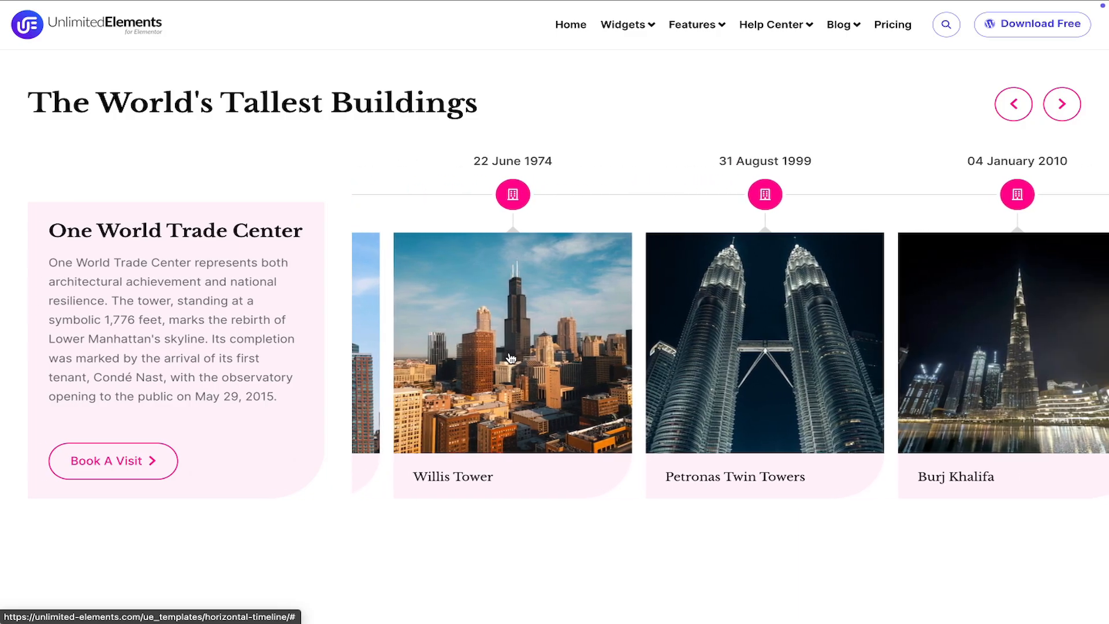